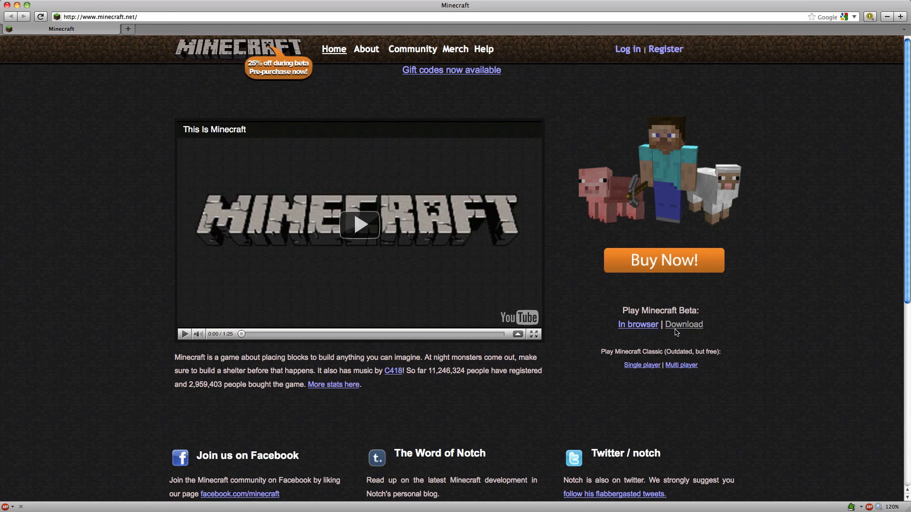
# Open the minecraft.net download page and scroll to the multiplayer beta server software links
pyautogui.click(683, 324)
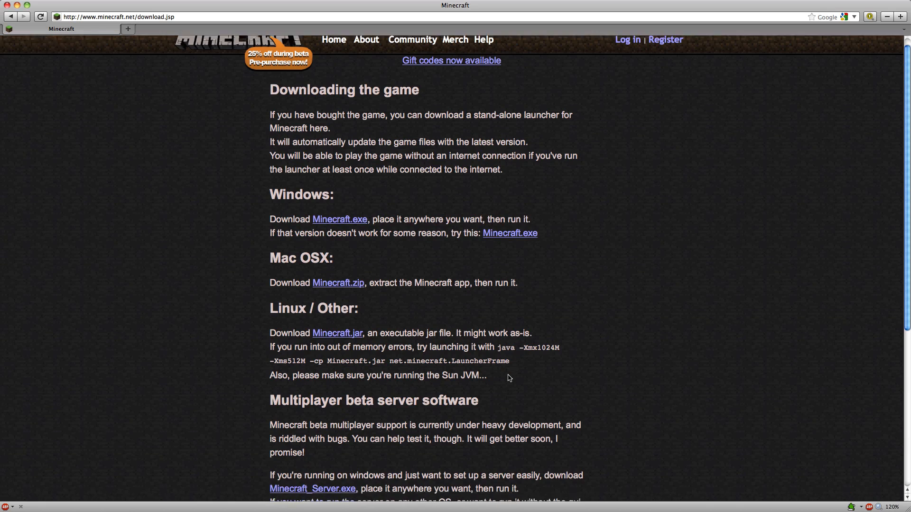
pyautogui.scroll(-3)
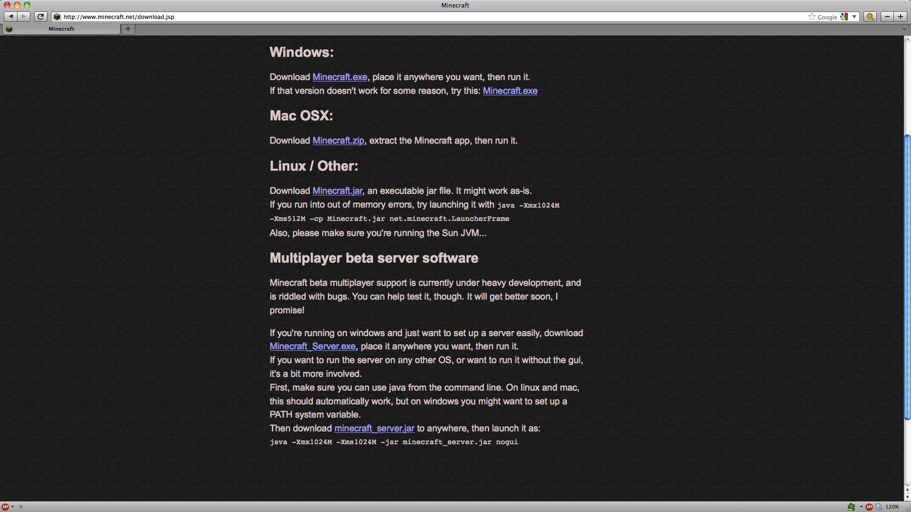
pyautogui.scroll(-3)
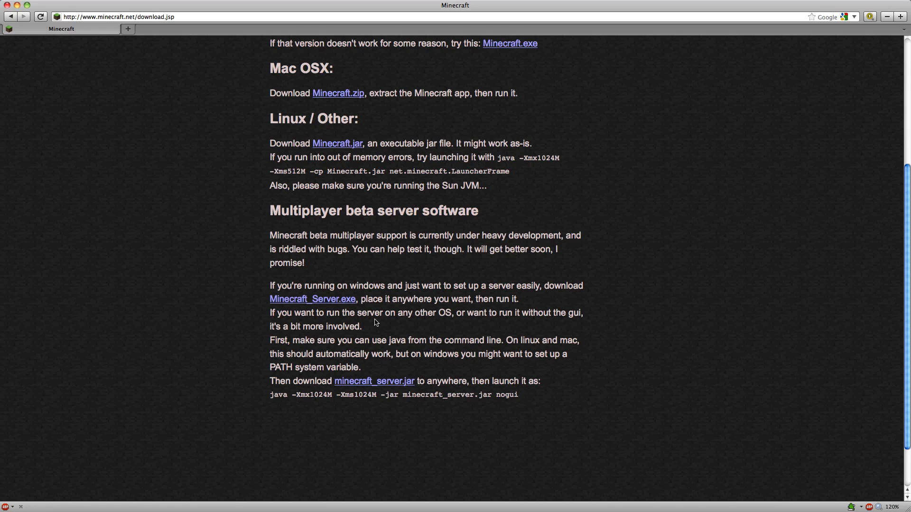
pyautogui.scroll(-3)
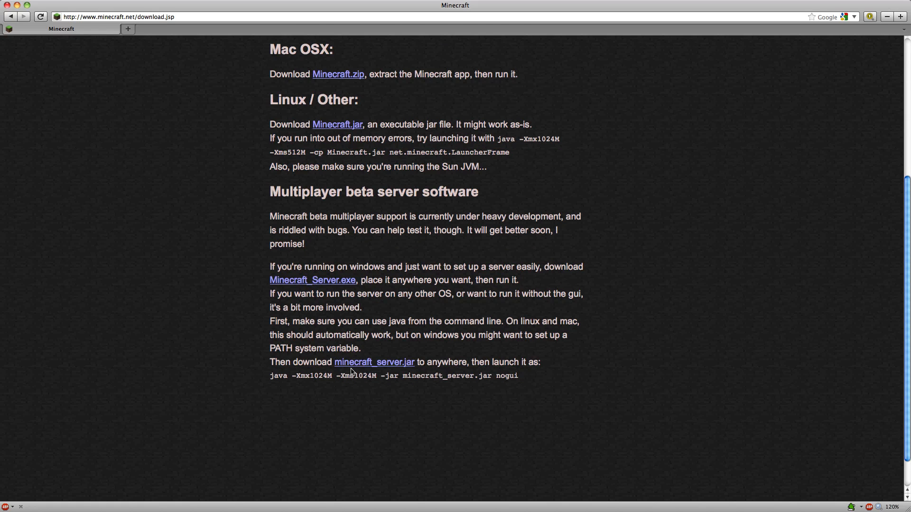
pyautogui.moveTo(256, 382)
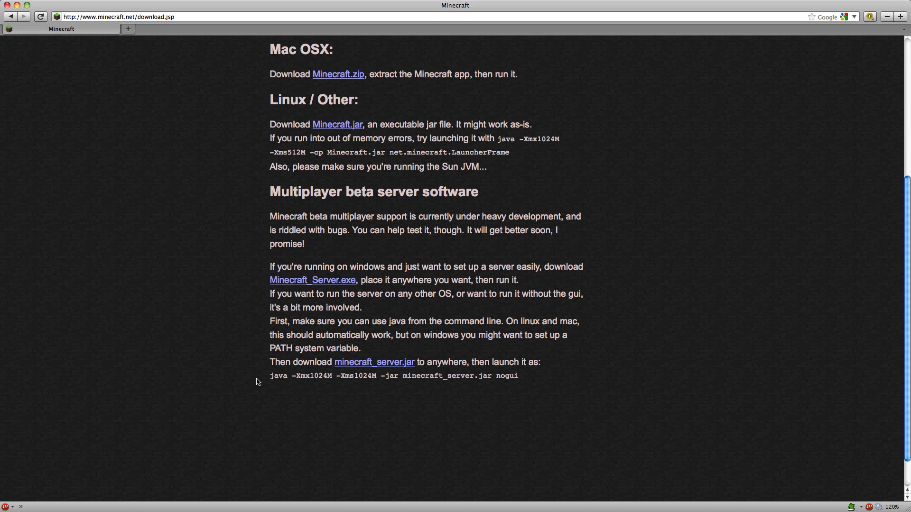
pyautogui.moveTo(269, 375); pyautogui.dragTo(517, 376)
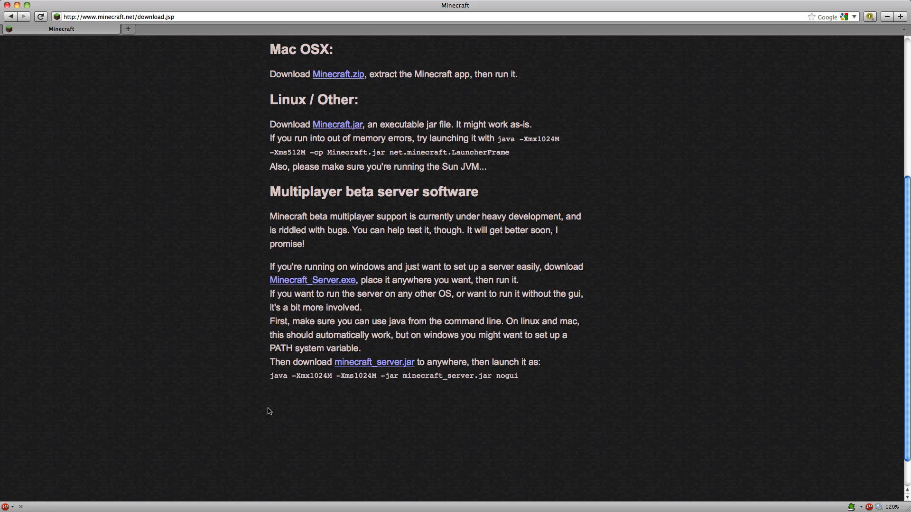
# Save minecraft_server.jar via Save Link As and drag it to the desktop's top right
pyautogui.rightClick(374, 362)
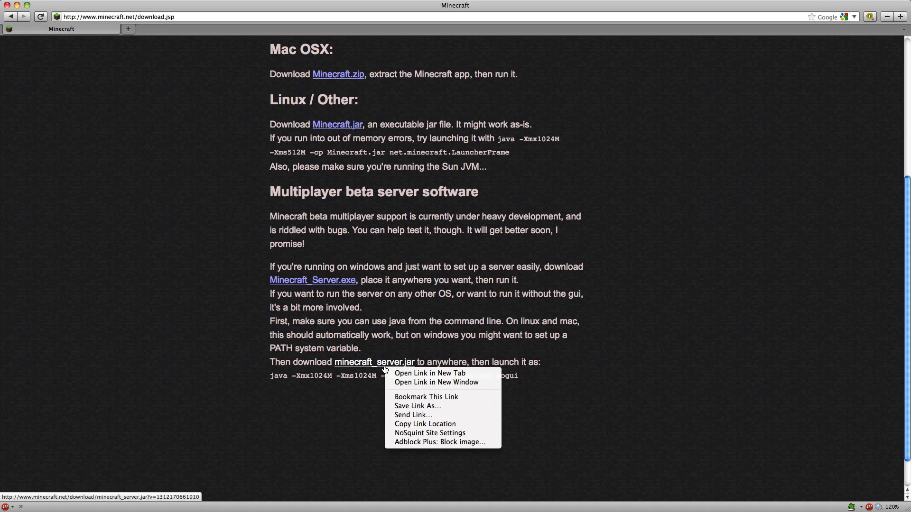
pyautogui.click(417, 405)
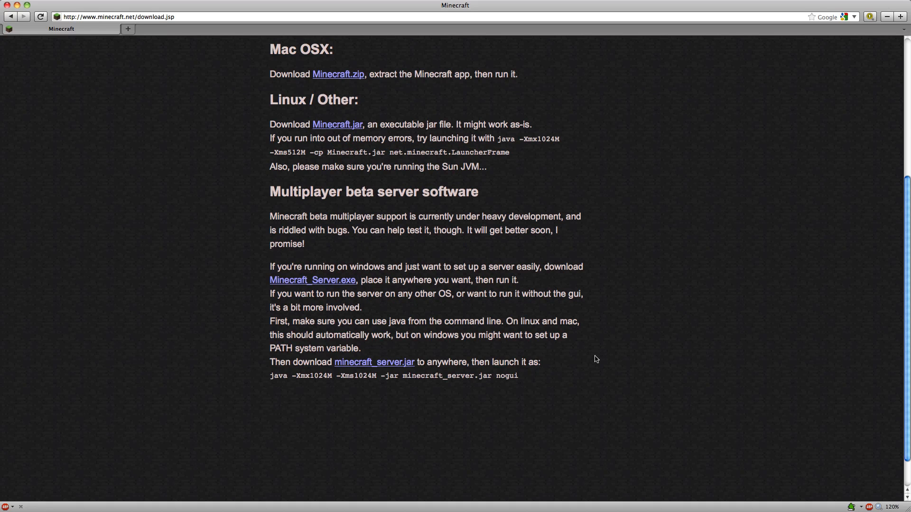
pyautogui.moveTo(634, 310)
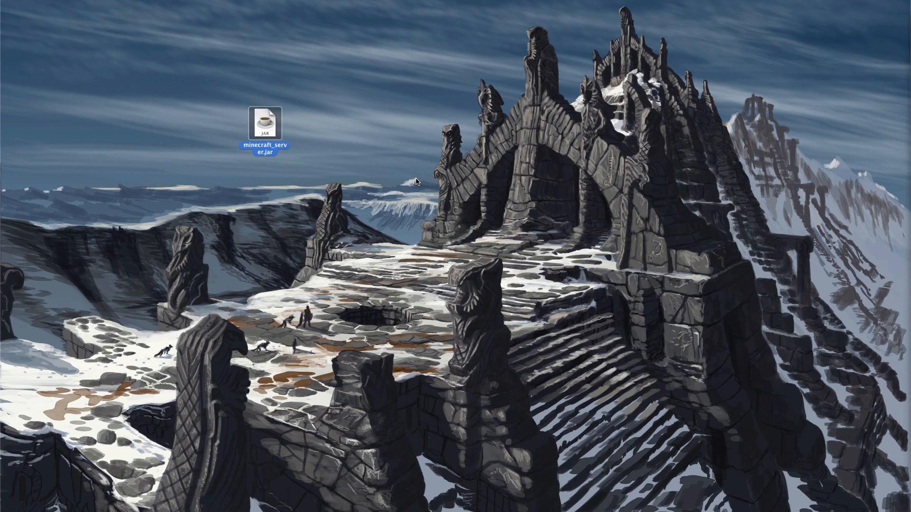
pyautogui.moveTo(264, 123); pyautogui.dragTo(787, 123)
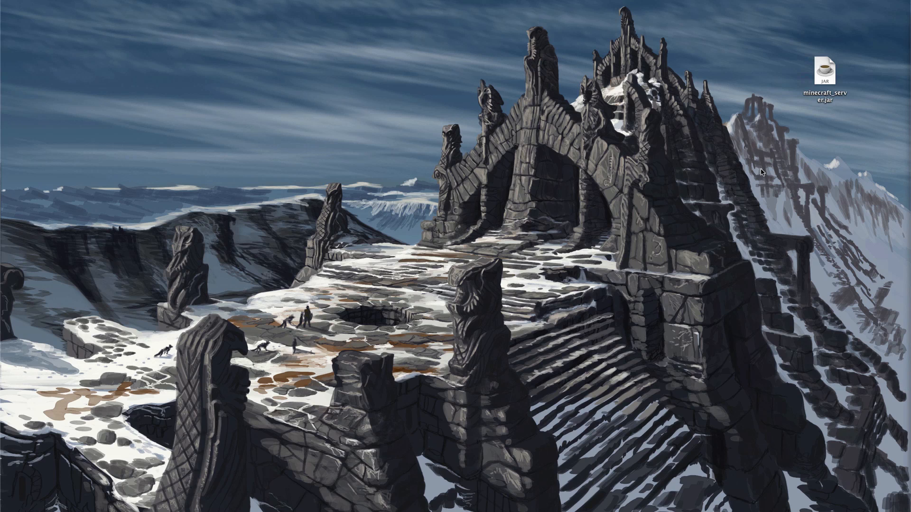
pyautogui.moveTo(675, 187)
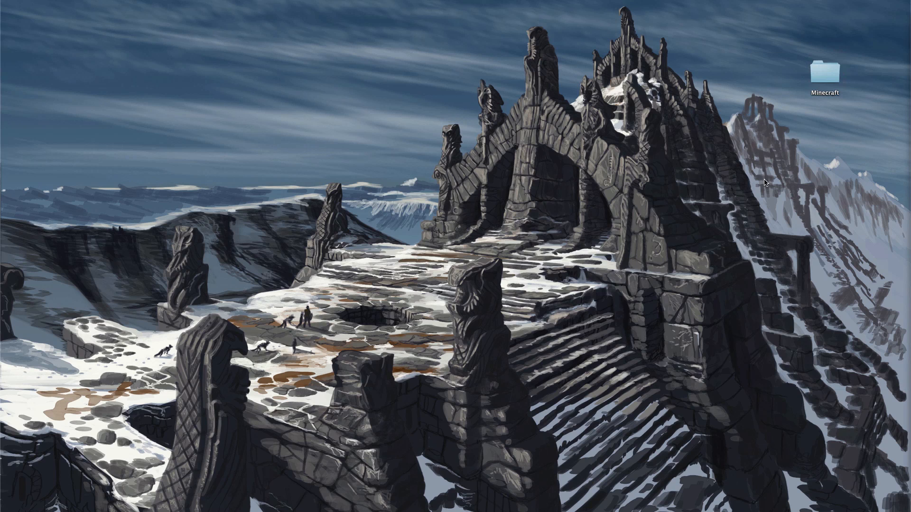
pyautogui.moveTo(733, 223)
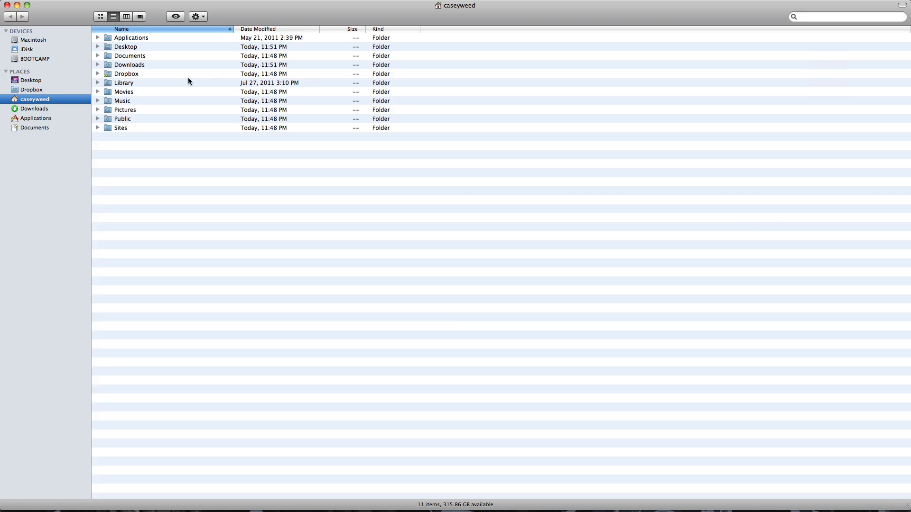
# Launch Terminal from Applications > Utilities
pyautogui.click(36, 118)
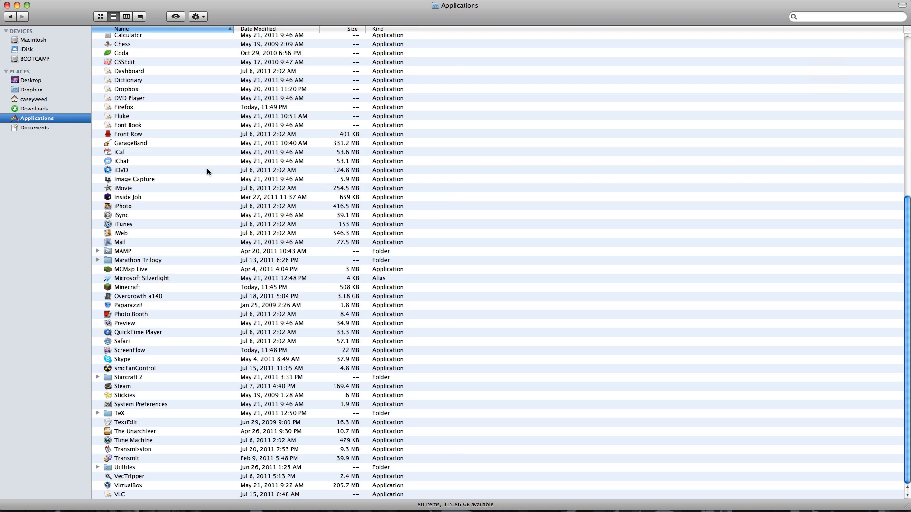
pyautogui.click(124, 468)
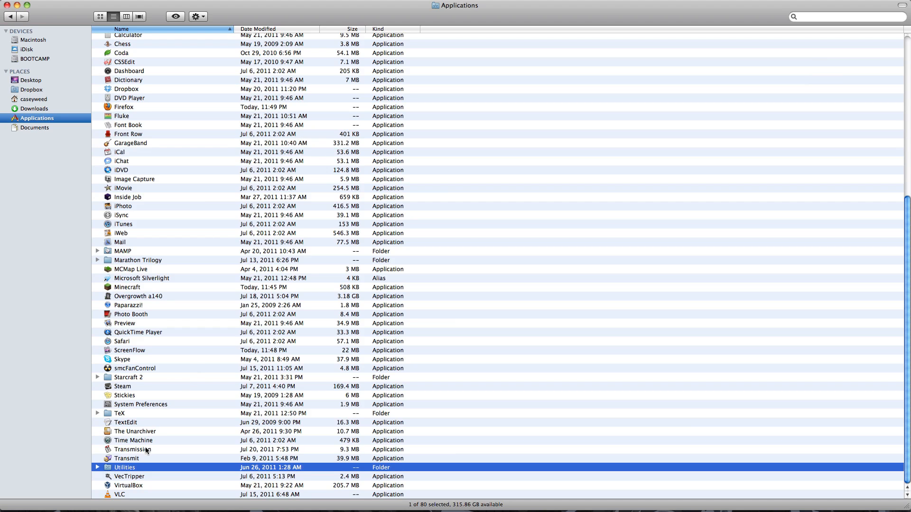
pyautogui.doubleClick(125, 467)
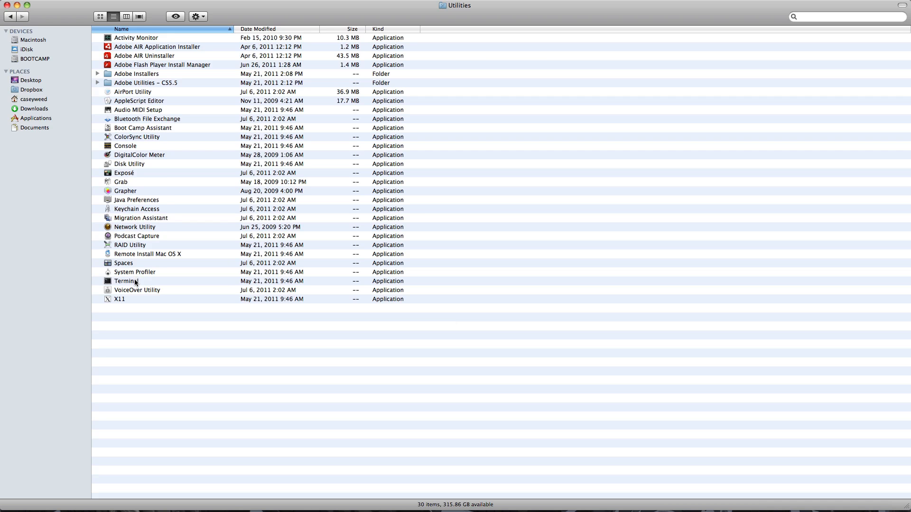
pyautogui.doubleClick(127, 281)
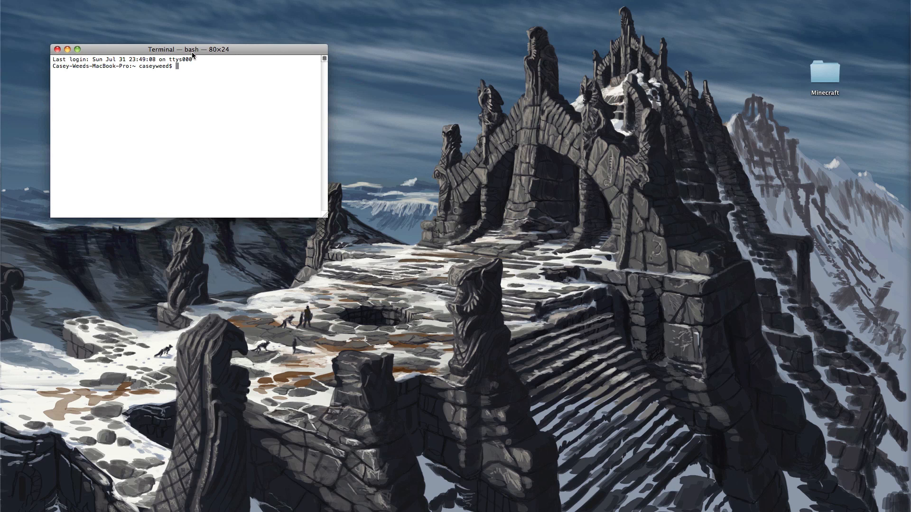
# Move and enlarge the Terminal window, then list the home directory with cd ~ and ls
pyautogui.moveTo(192, 50); pyautogui.dragTo(610, 55)
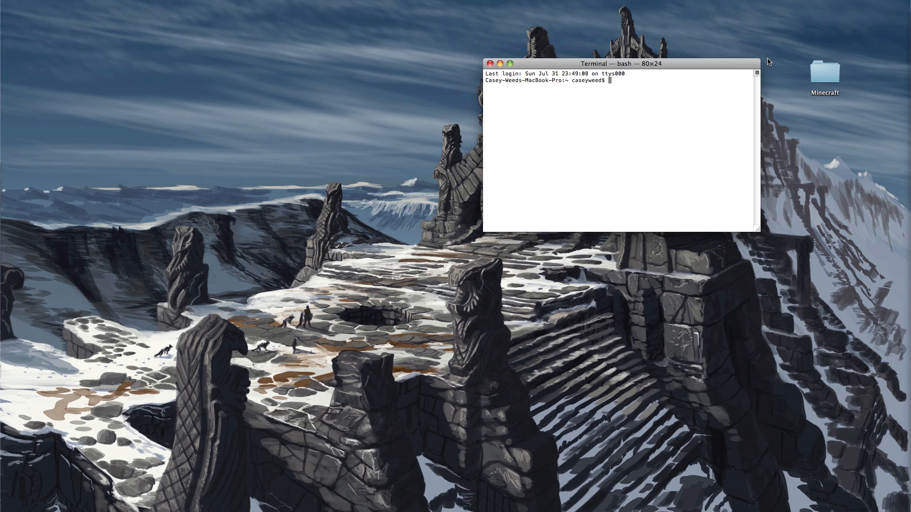
pyautogui.moveTo(733, 279)
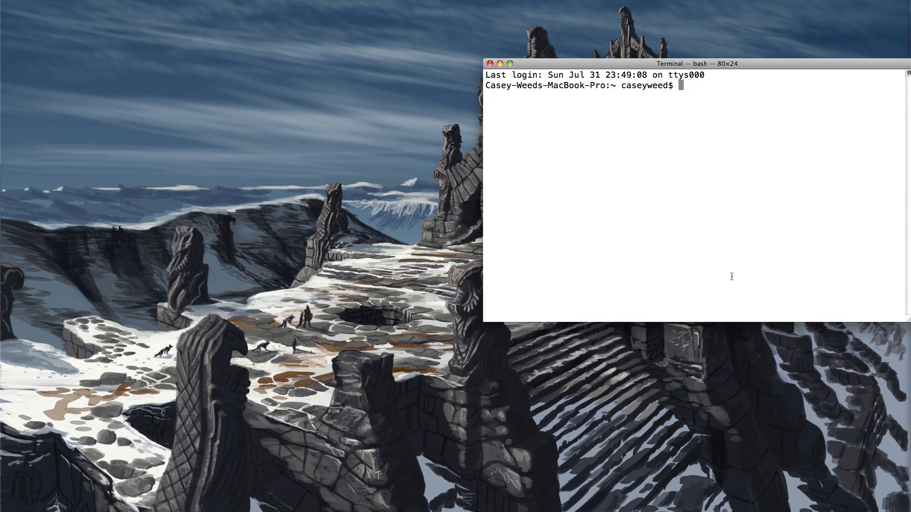
pyautogui.moveTo(694, 63); pyautogui.dragTo(581, 103)
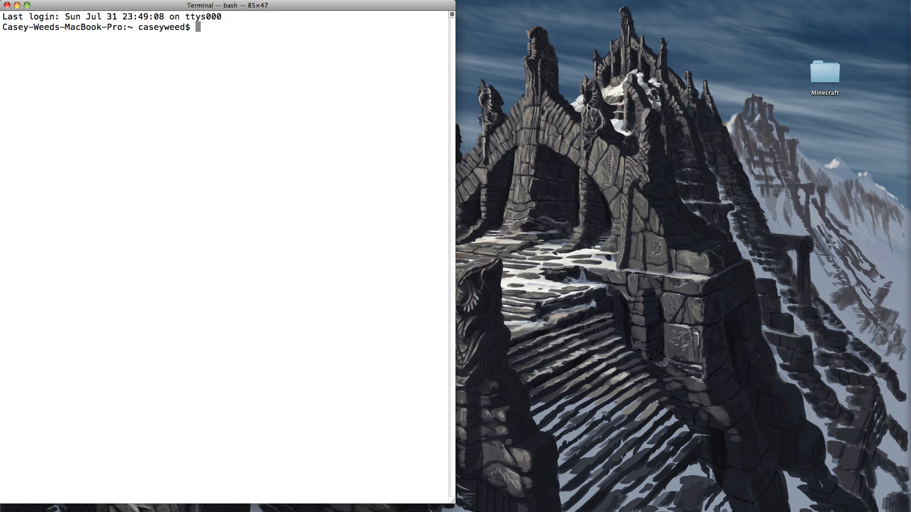
pyautogui.write('cd')
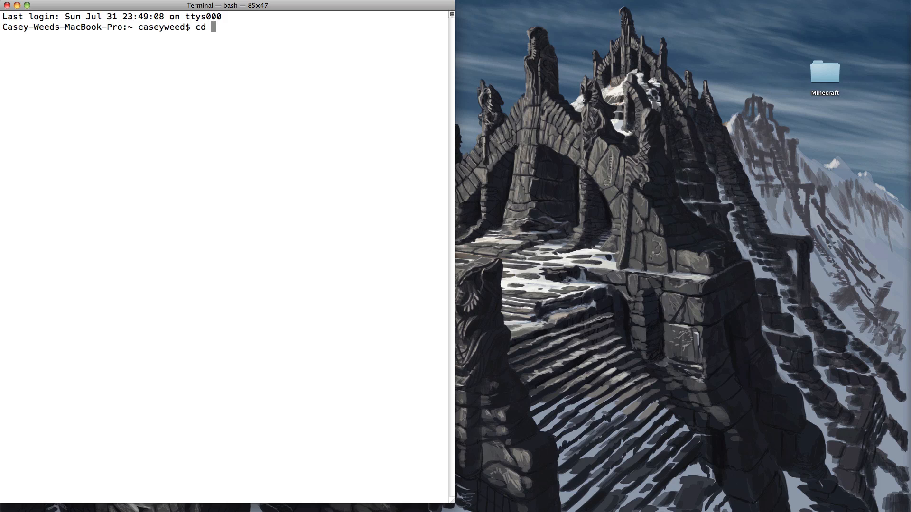
pyautogui.write('~')
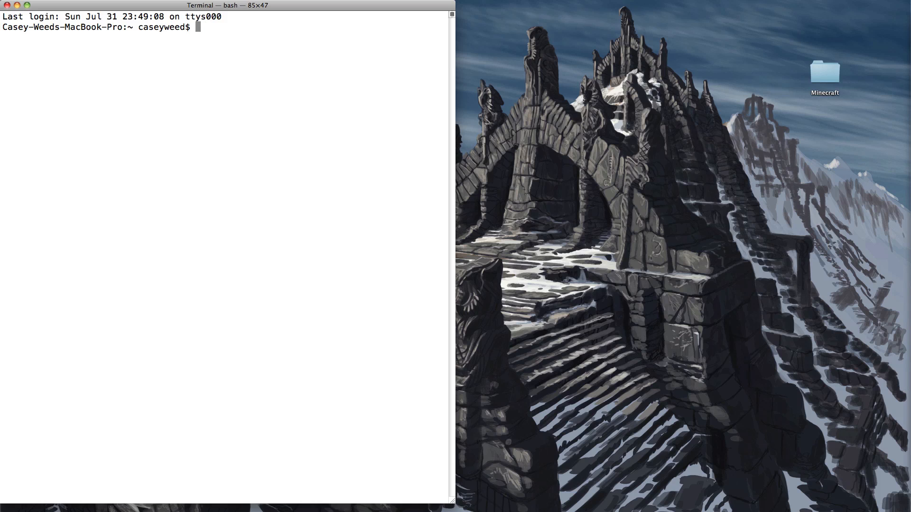
pyautogui.write('ls')
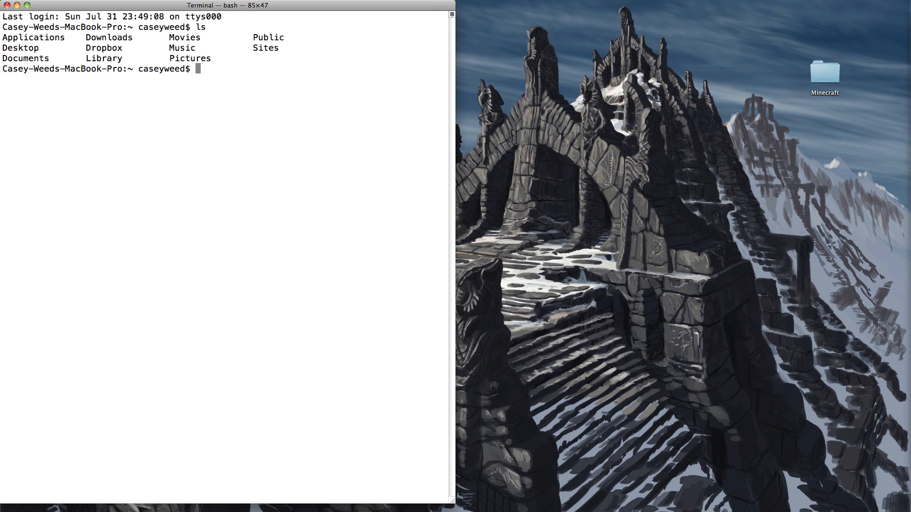
# Change into Desktop/Minecraft/ and list it, showing minecraft_server.jar
pyautogui.write('cd Desktop/')
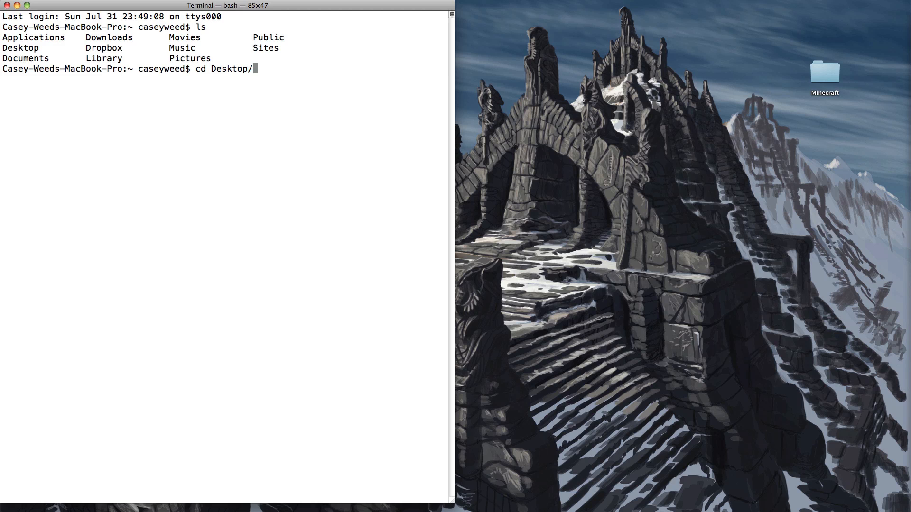
pyautogui.write('Minecraft/')
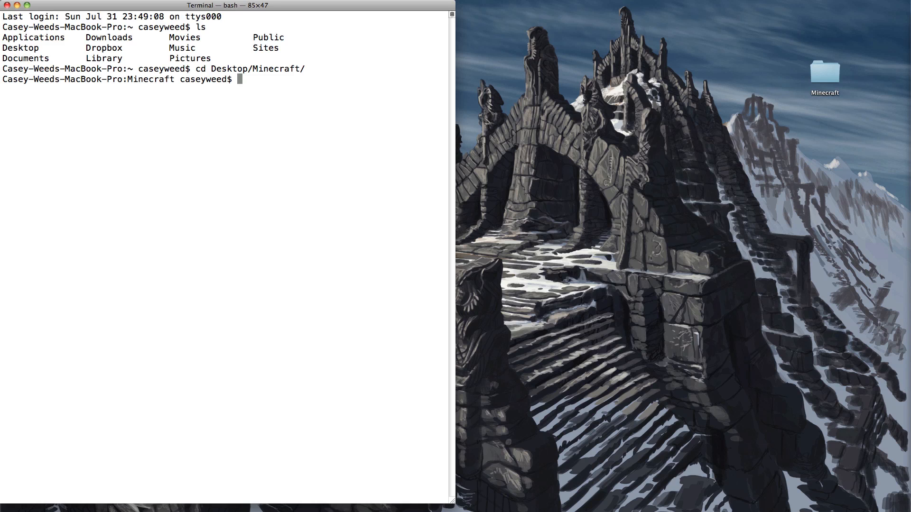
pyautogui.write('ls')
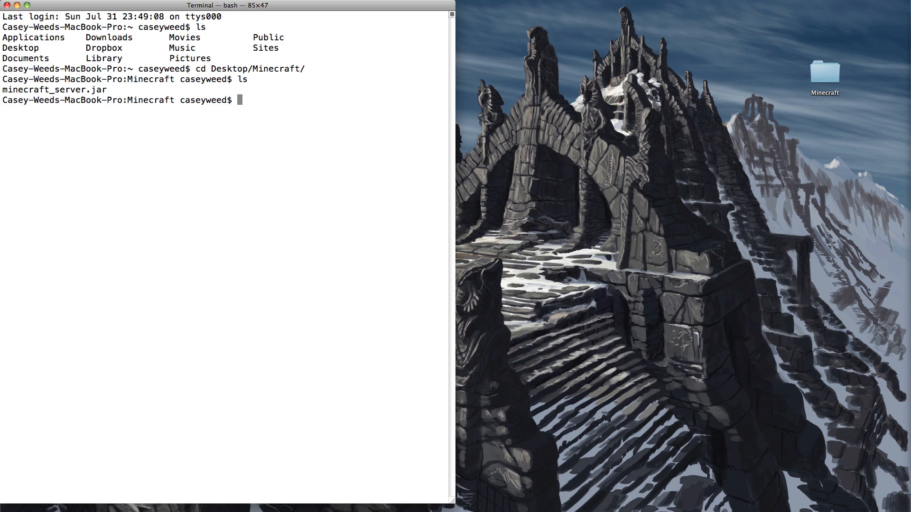
pyautogui.moveTo(601, 97)
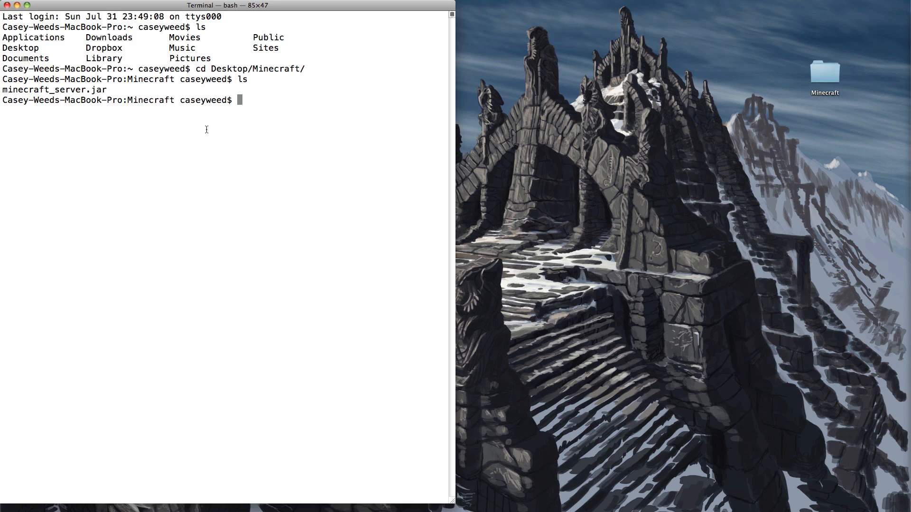
# Enter java -Xmx1024M -Xms1024M -jar minecraft_server.jar nogui at the prompt
pyautogui.write('java -')
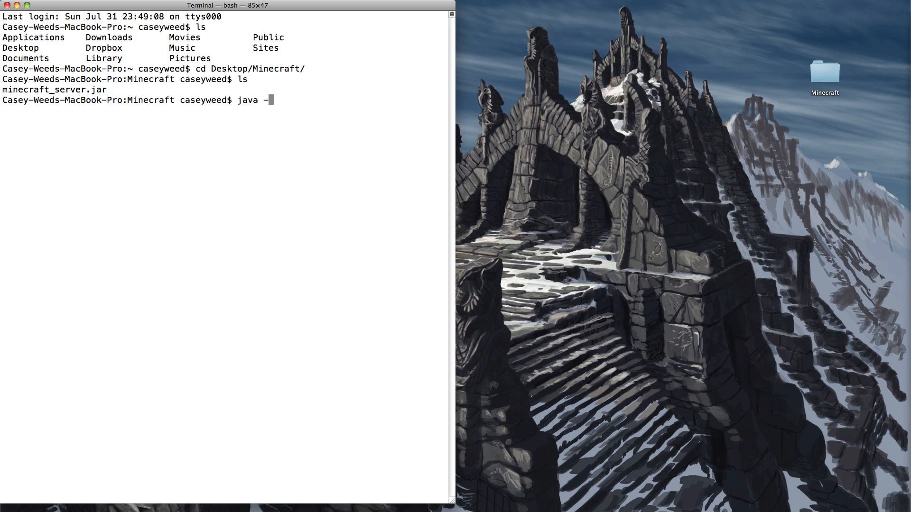
pyautogui.write('Xmx1024M')
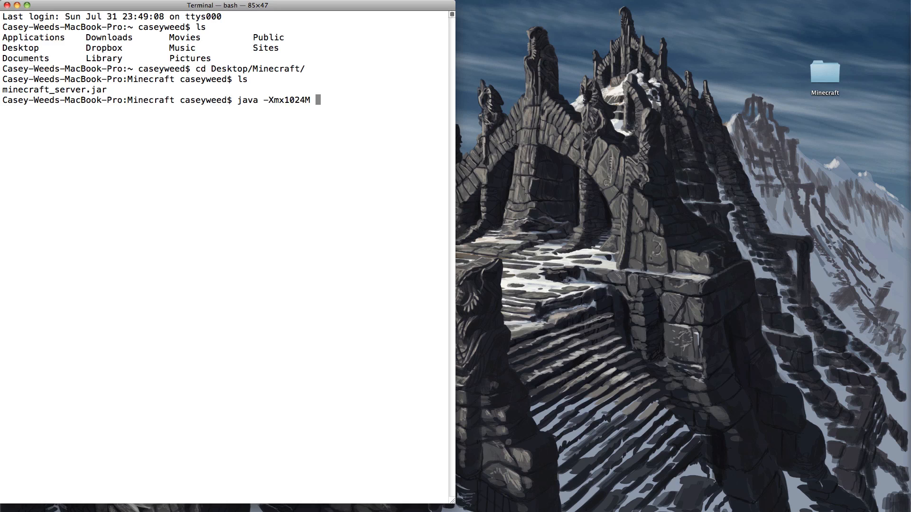
pyautogui.write('-XMS')
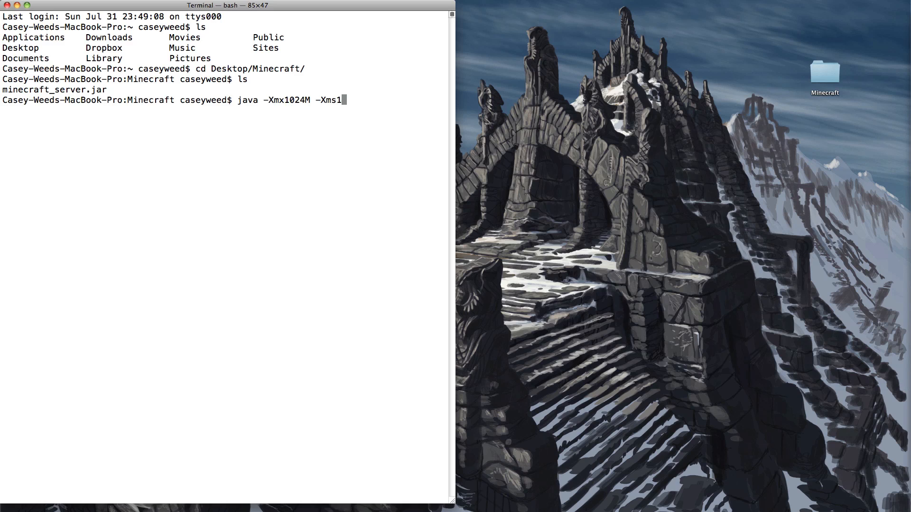
pyautogui.write('024M')
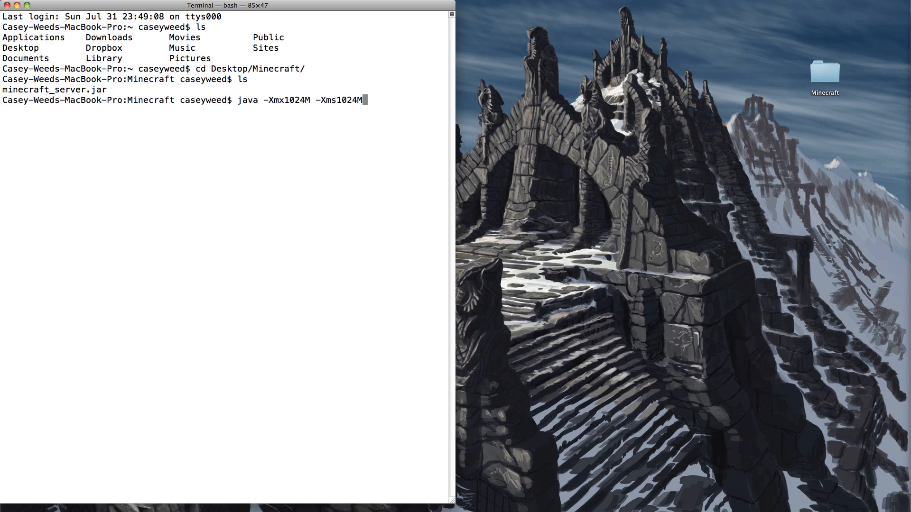
pyautogui.write('-jar')
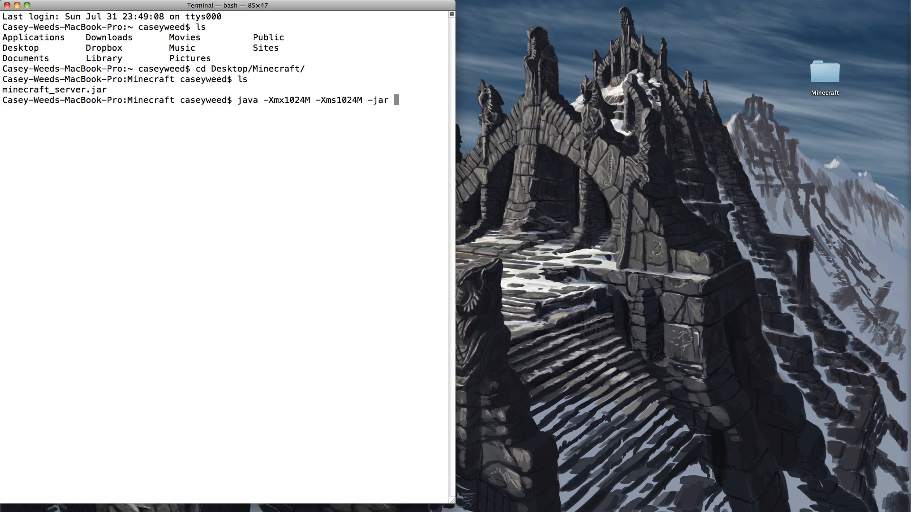
pyautogui.write('minecraft_server.jar')
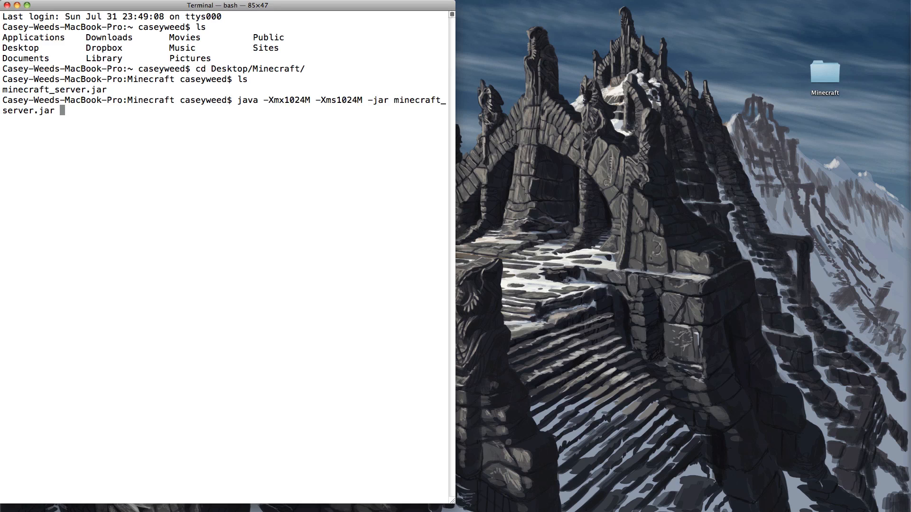
pyautogui.write('nogui')
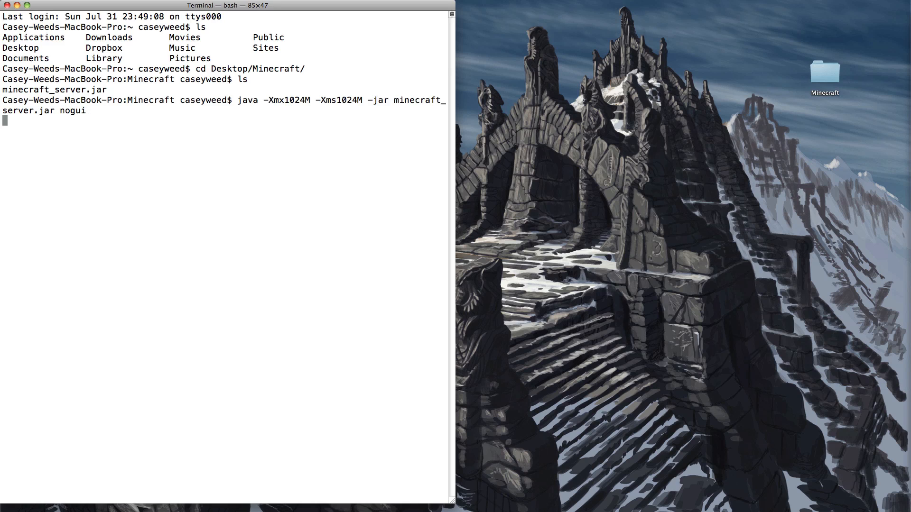
# Run the launch command and follow the Beta 1.7.3 server log until it reports Done
pyautogui.press('Return')
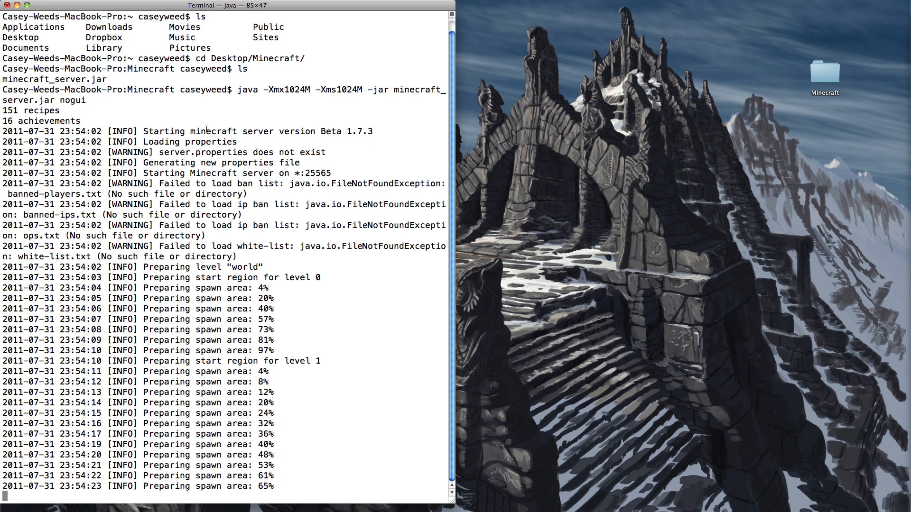
pyautogui.scroll(-3)
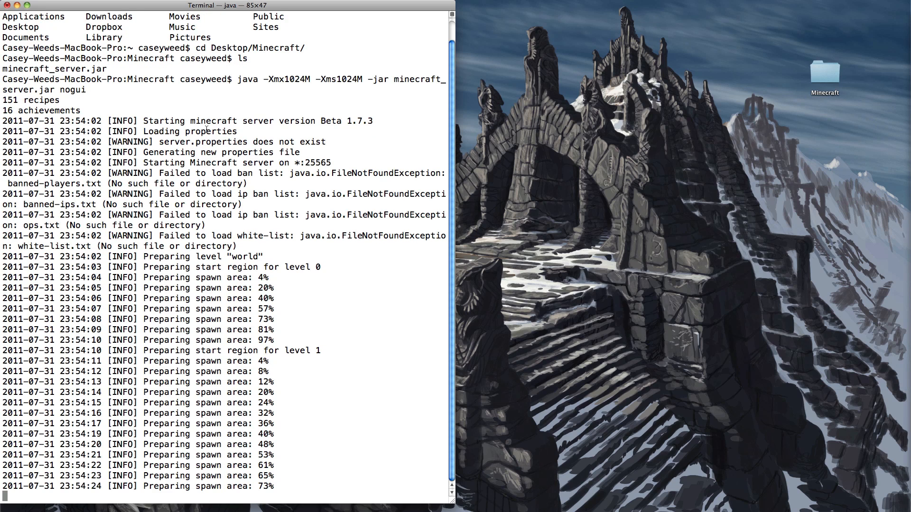
pyautogui.scroll(-3)
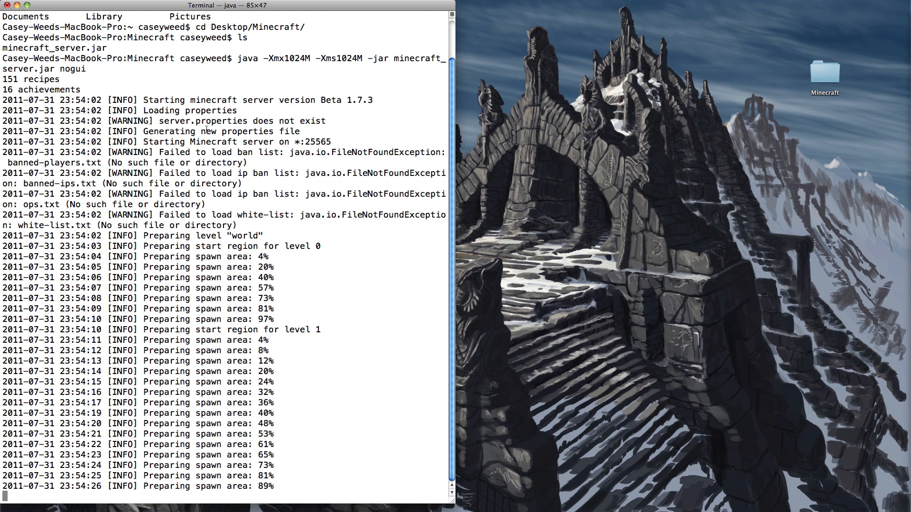
pyautogui.scroll(-3)
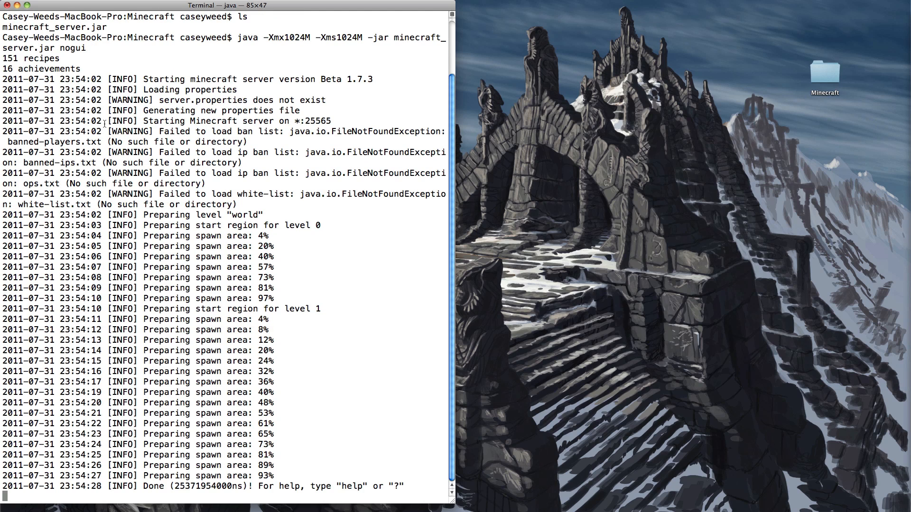
# Enter stop in the server console to save chunks and return to bash
pyautogui.write('stop')
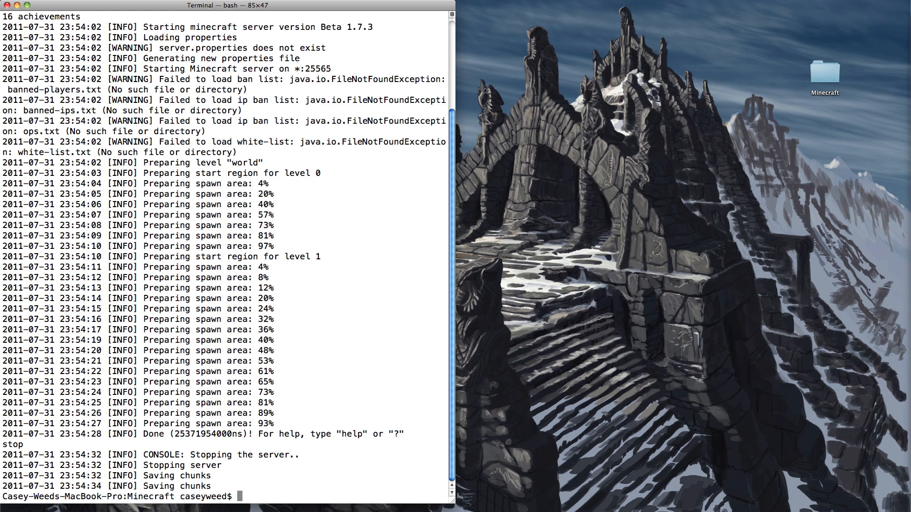
pyautogui.moveTo(104, 120)
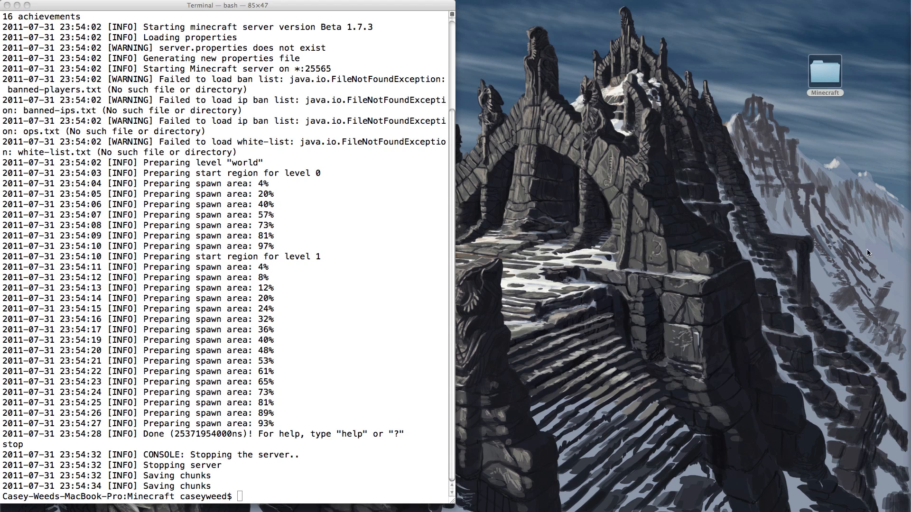
# Open the desktop Minecraft folder and close the blank Untitled 2 document with Don't Save
pyautogui.doubleClick(824, 72)
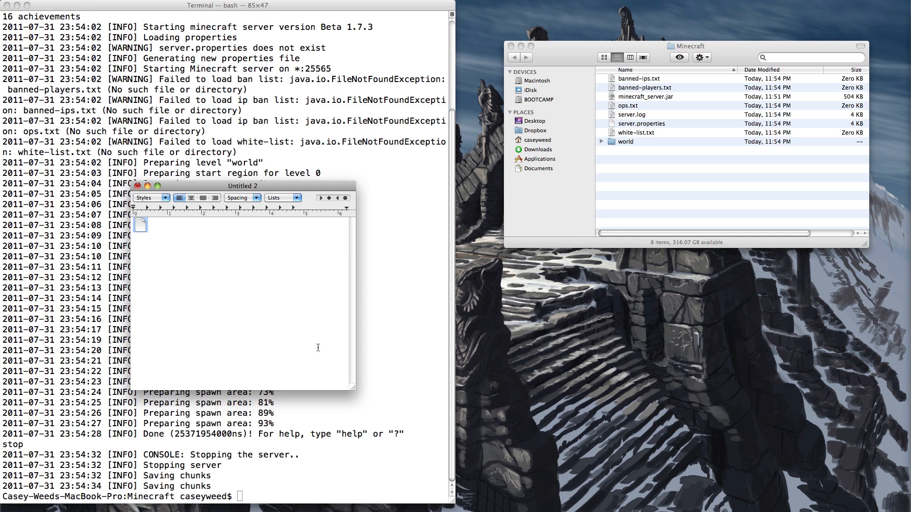
pyautogui.click(138, 185)
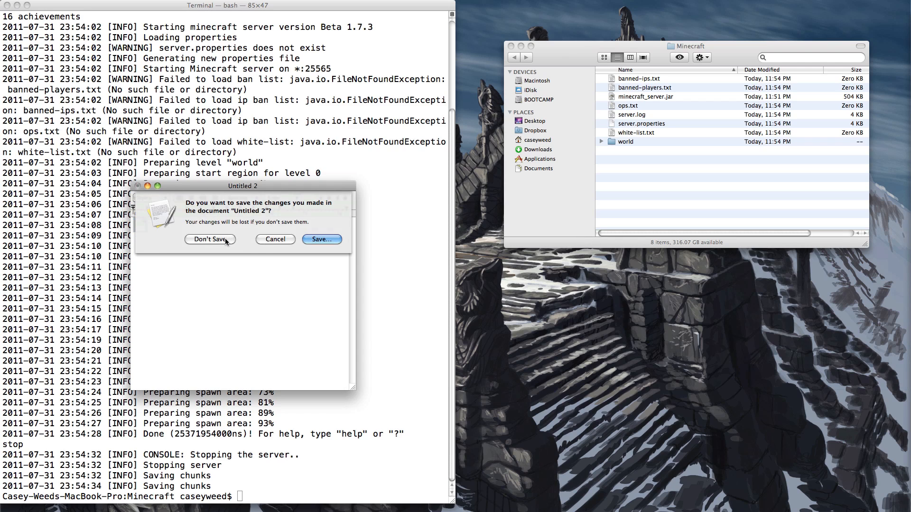
pyautogui.click(210, 239)
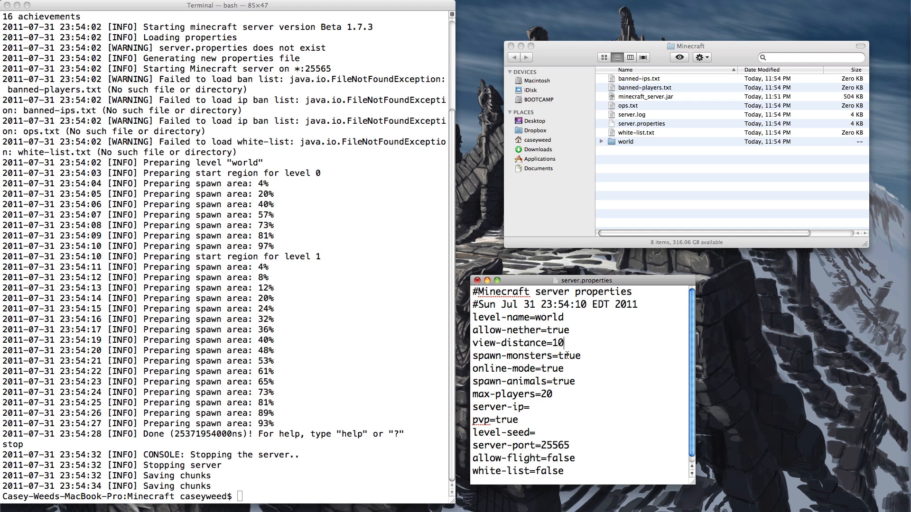
# Enlarge the server.properties TextEdit window and adjust the Finder window above it
pyautogui.moveTo(581, 281); pyautogui.dragTo(580, 248)
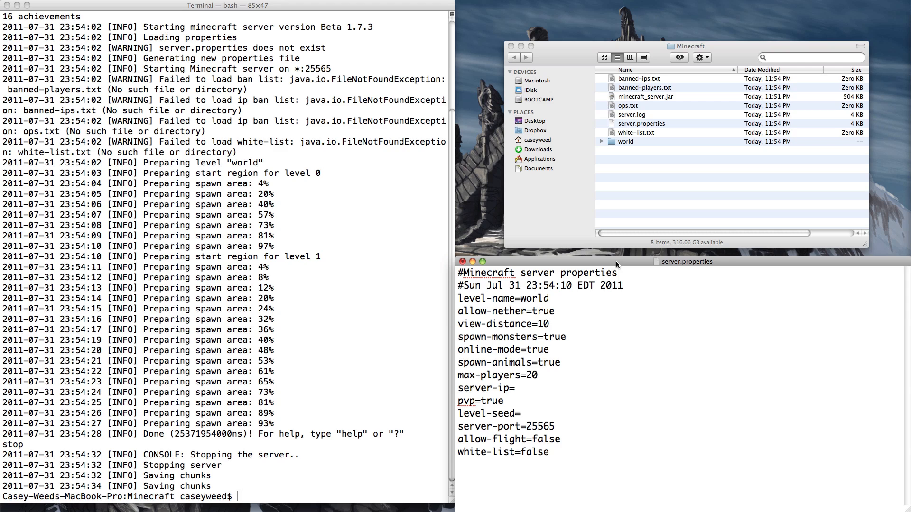
pyautogui.moveTo(616, 264)
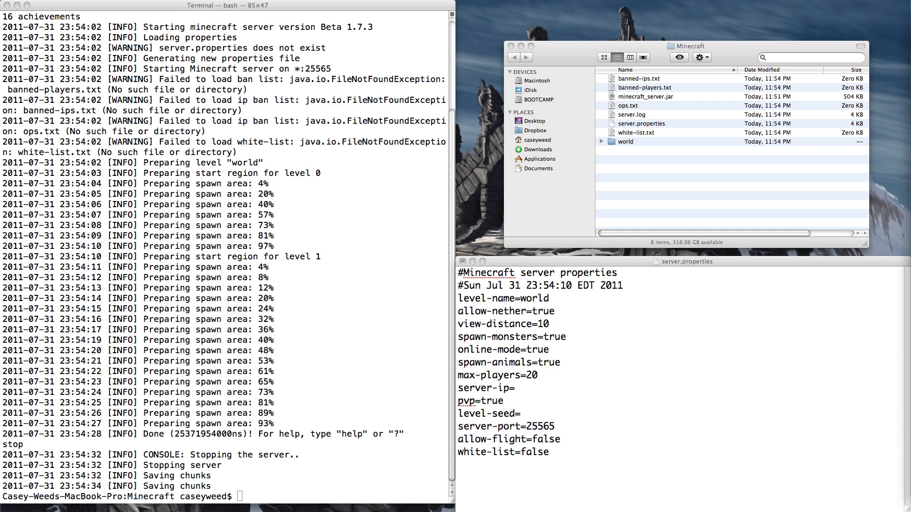
pyautogui.click(540, 299)
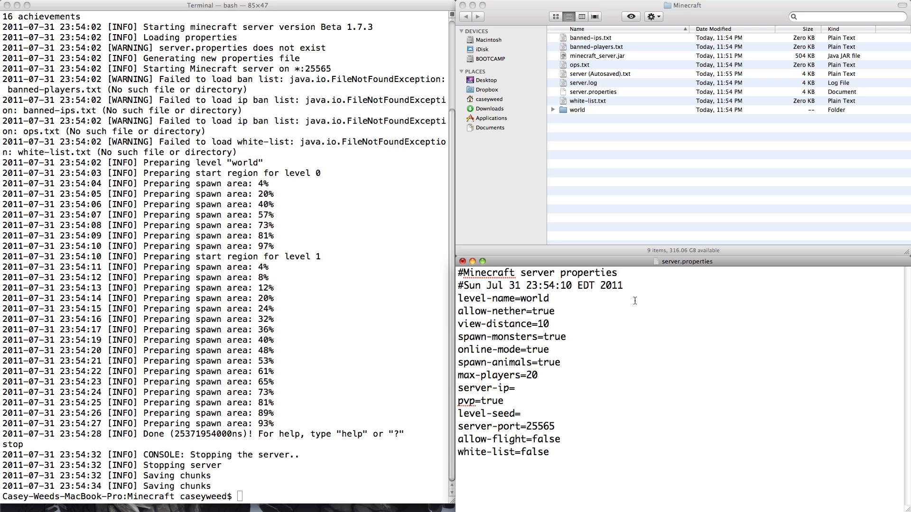
pyautogui.click(548, 298)
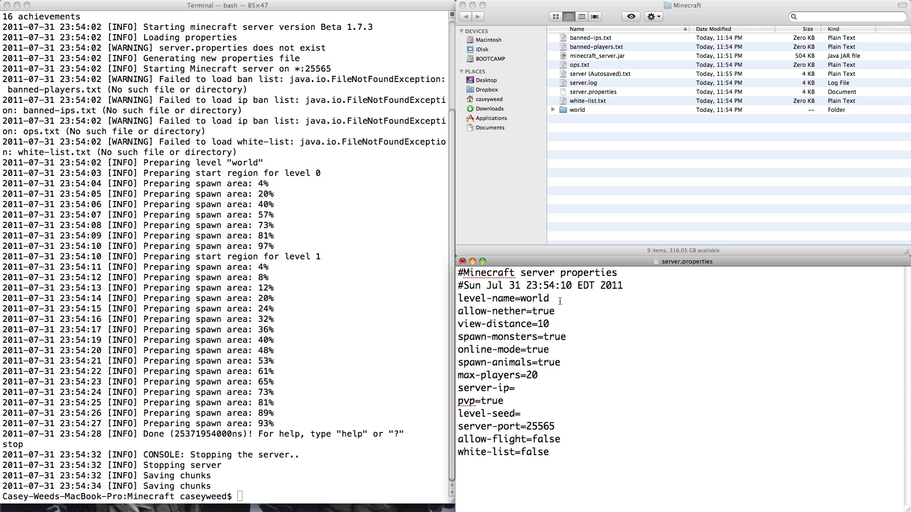
pyautogui.click(553, 310)
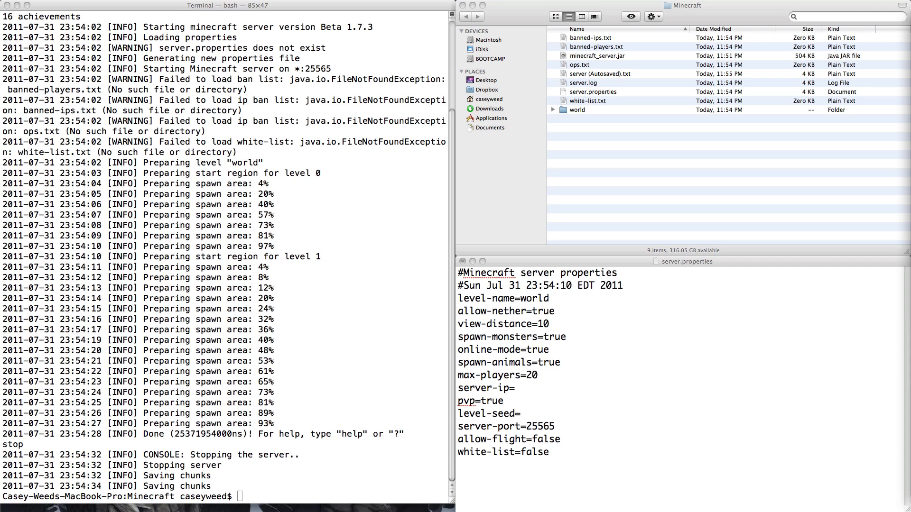
pyautogui.moveTo(618, 316)
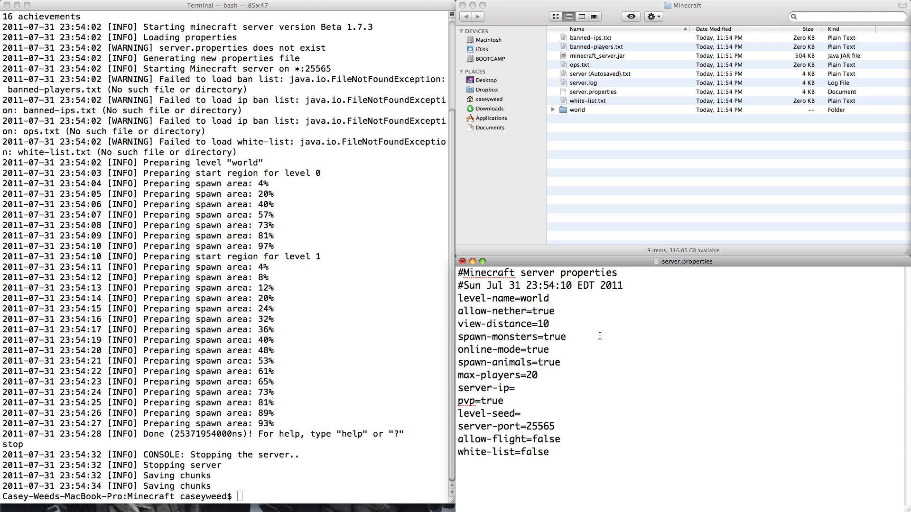
pyautogui.click(548, 324)
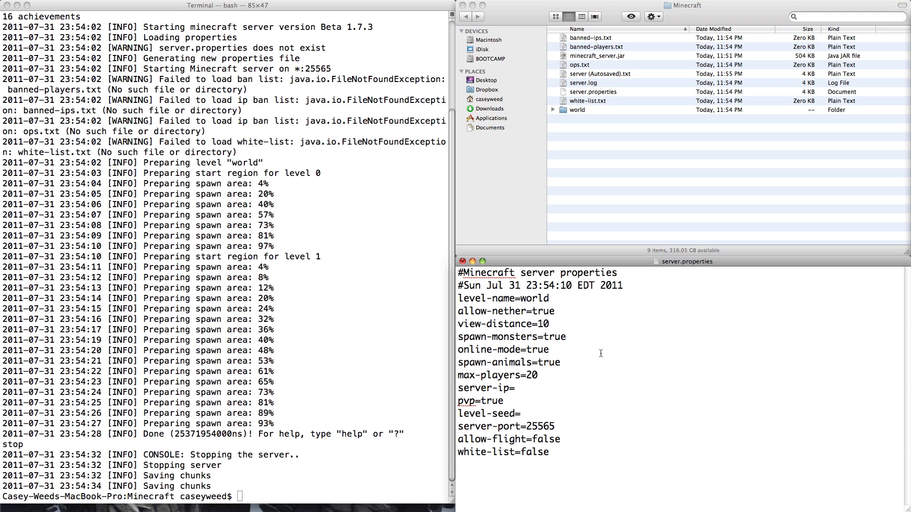
pyautogui.click(548, 349)
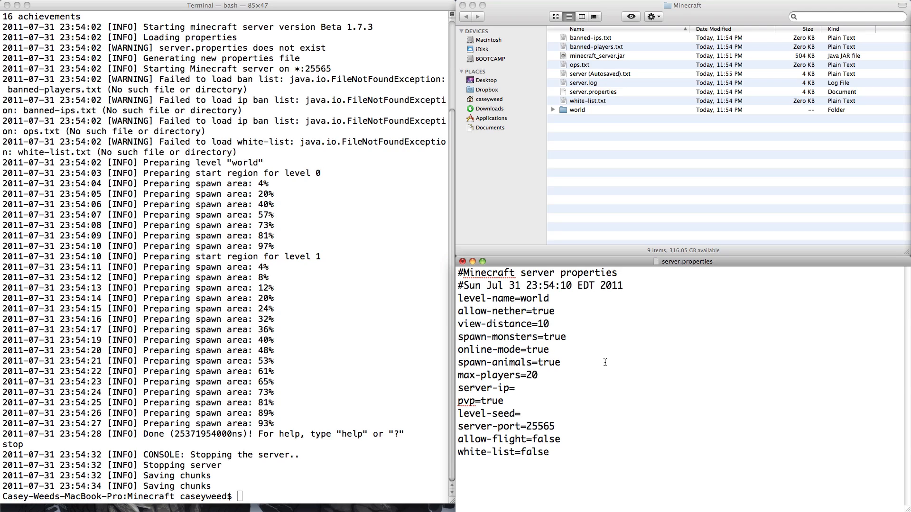
pyautogui.click(549, 350)
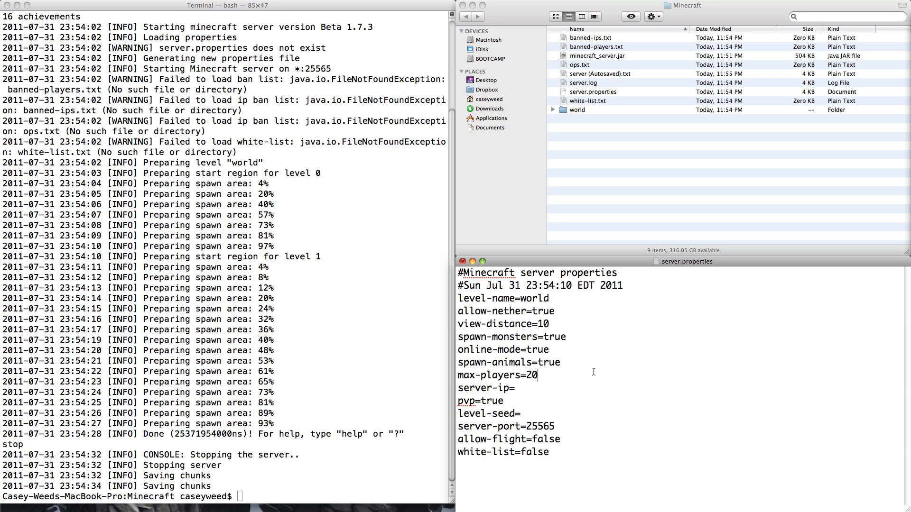
pyautogui.click(560, 362)
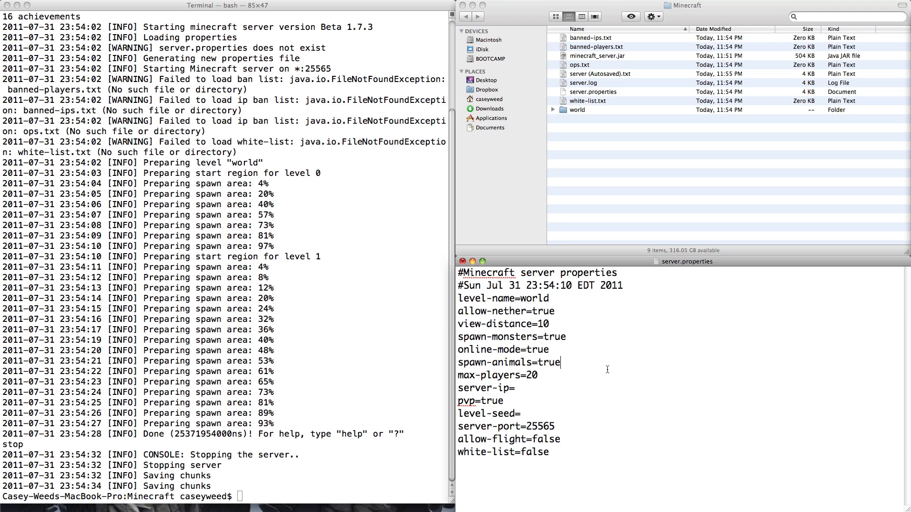
pyautogui.moveTo(590, 370)
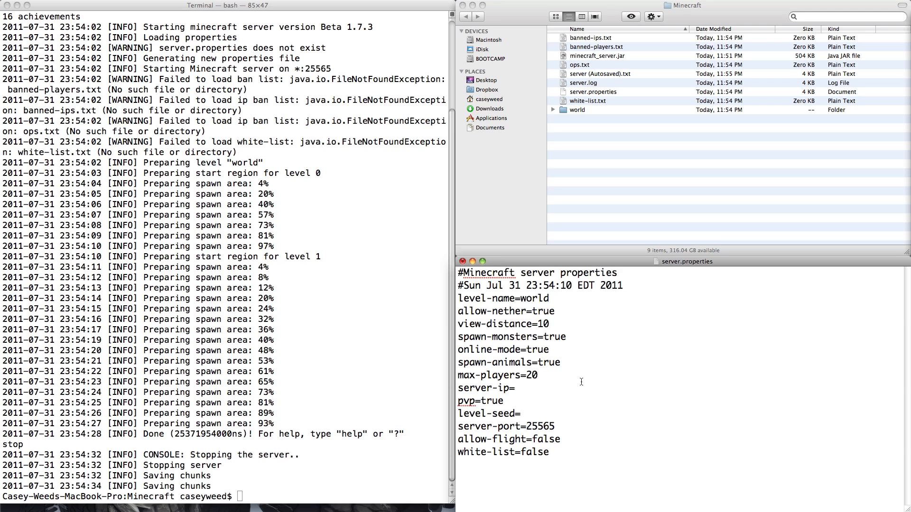
pyautogui.moveTo(569, 392)
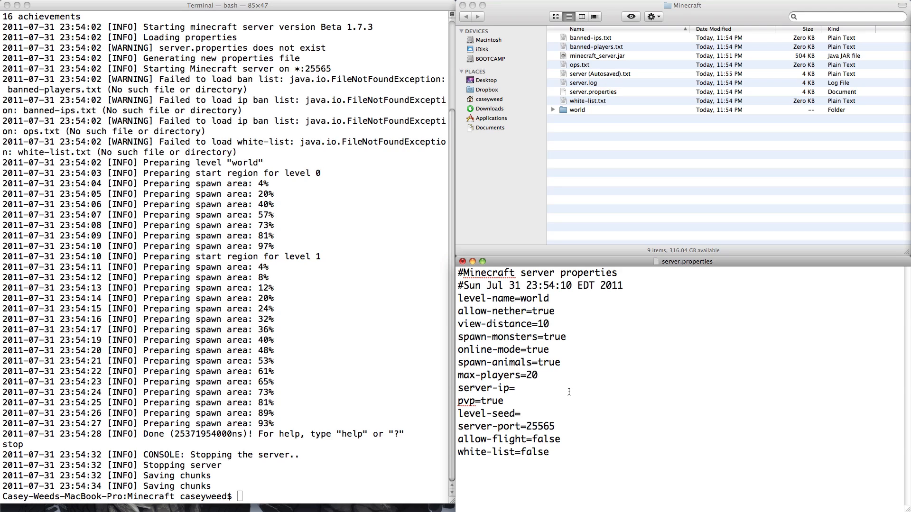
pyautogui.click(514, 388)
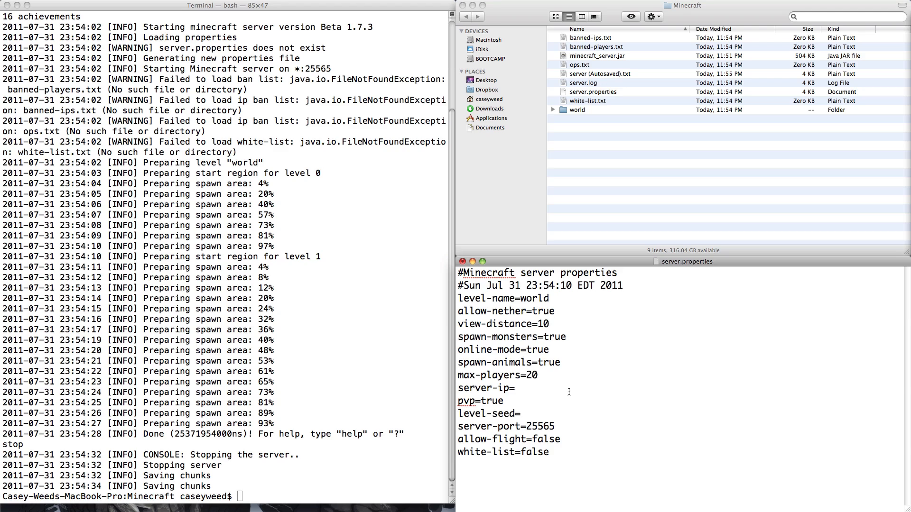
pyautogui.click(517, 388)
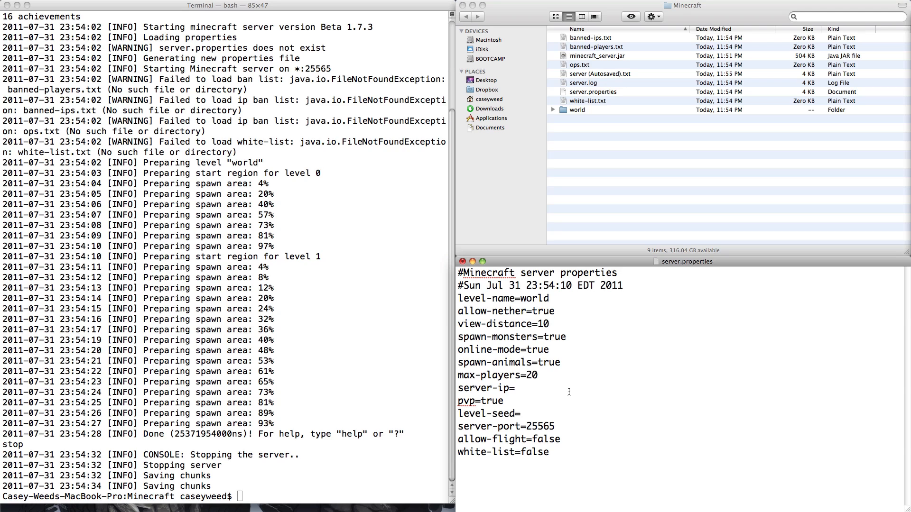
pyautogui.click(514, 388)
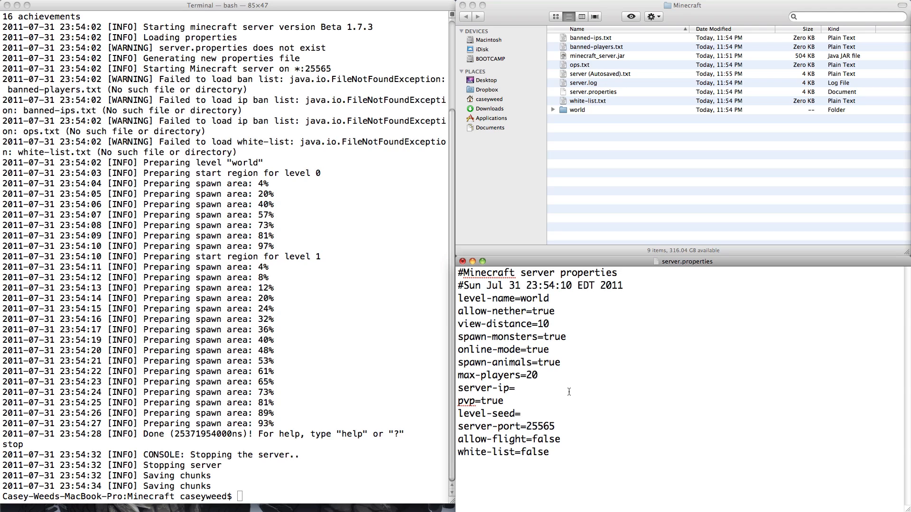
pyautogui.click(515, 388)
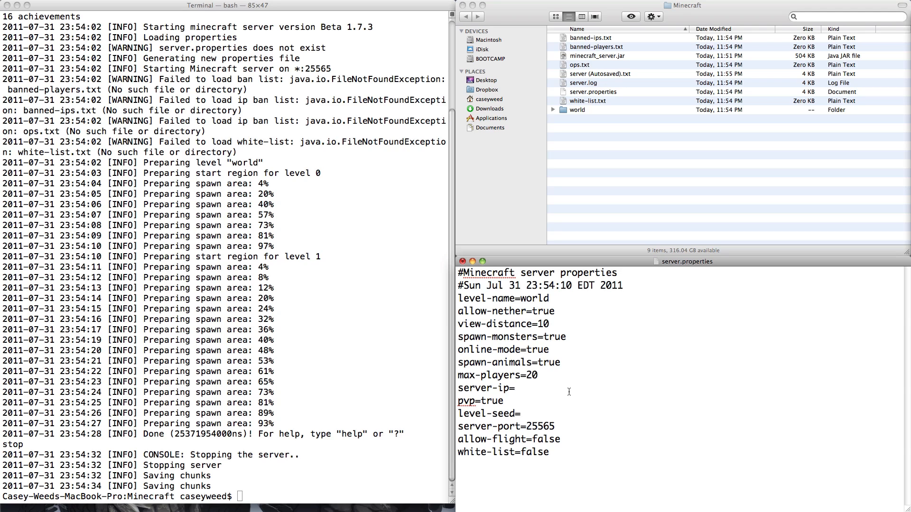
pyautogui.click(515, 388)
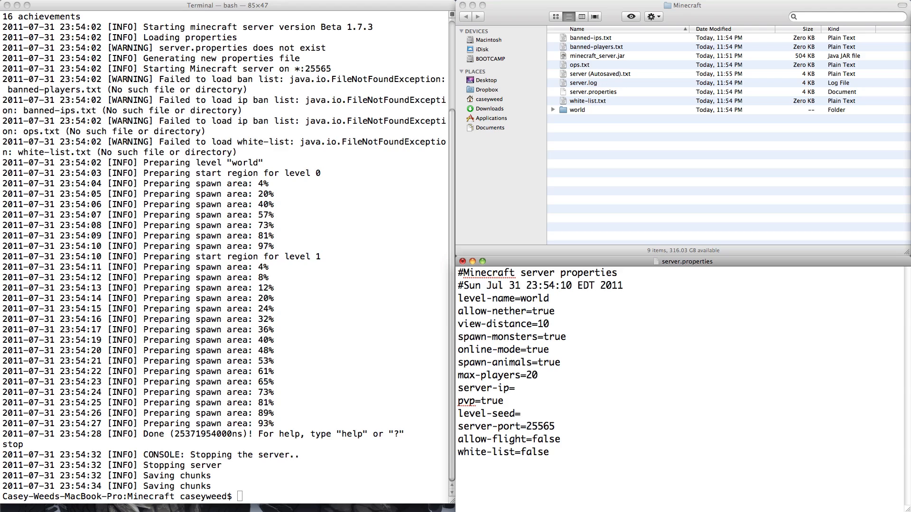
# Type sample seeds after level-seed=, erase them, and save server.properties with Cmd+S
pyautogui.click(507, 413)
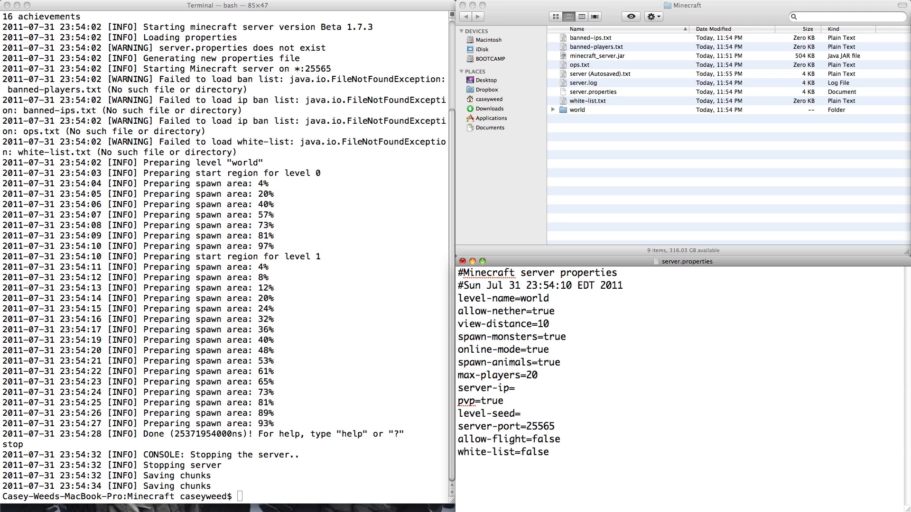
pyautogui.write('casey')
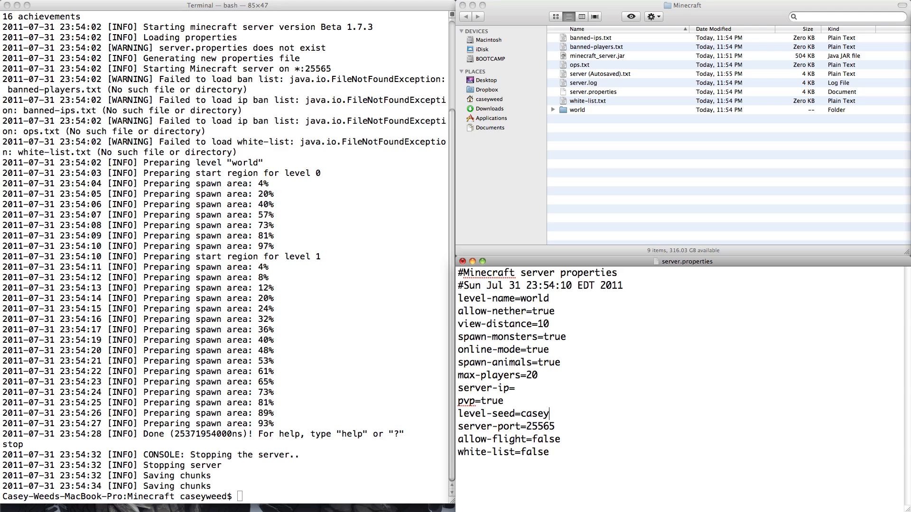
pyautogui.press('Backspace')
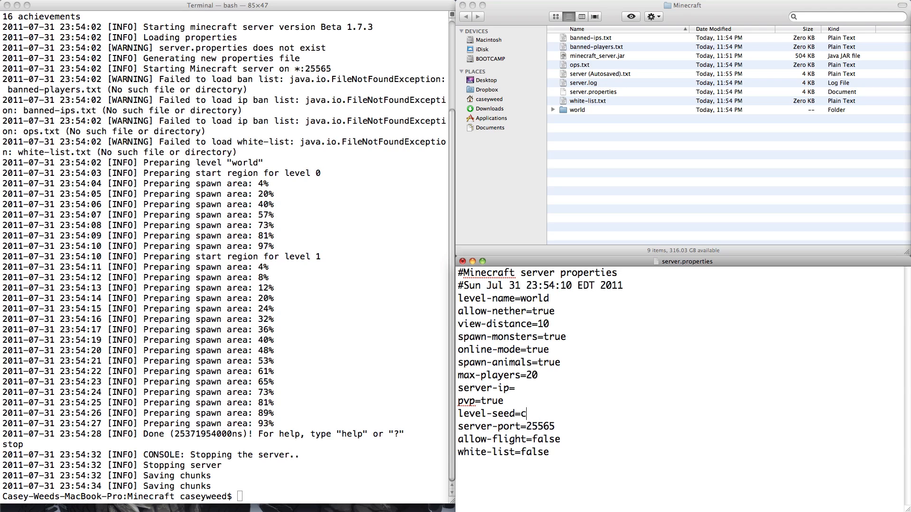
pyautogui.write('r')
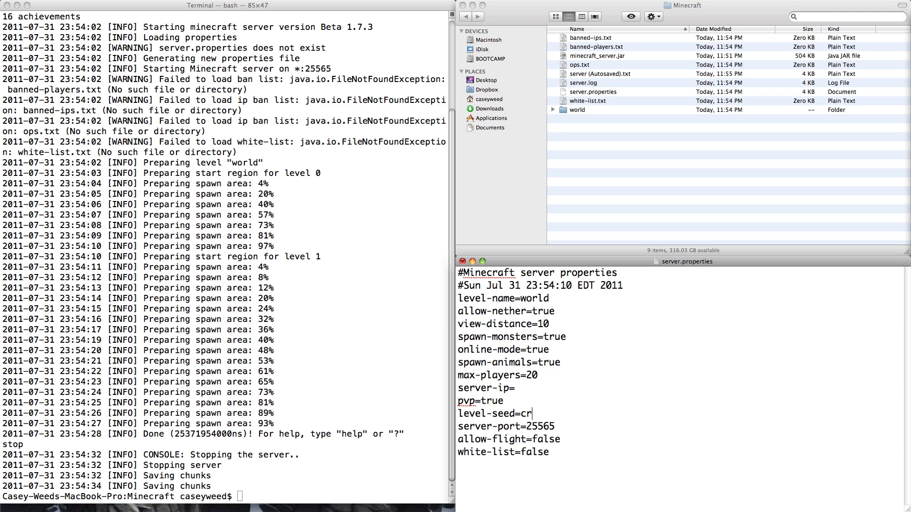
pyautogui.write('eese')
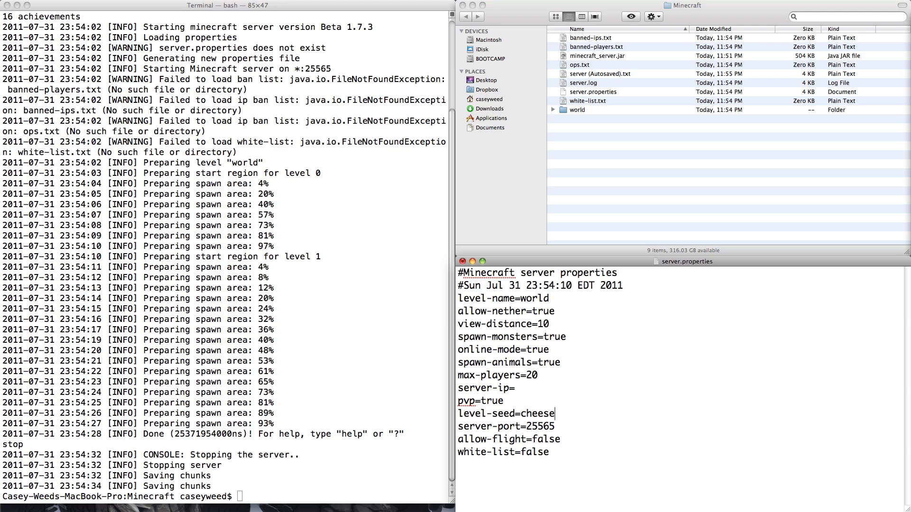
pyautogui.press('BackSpace')
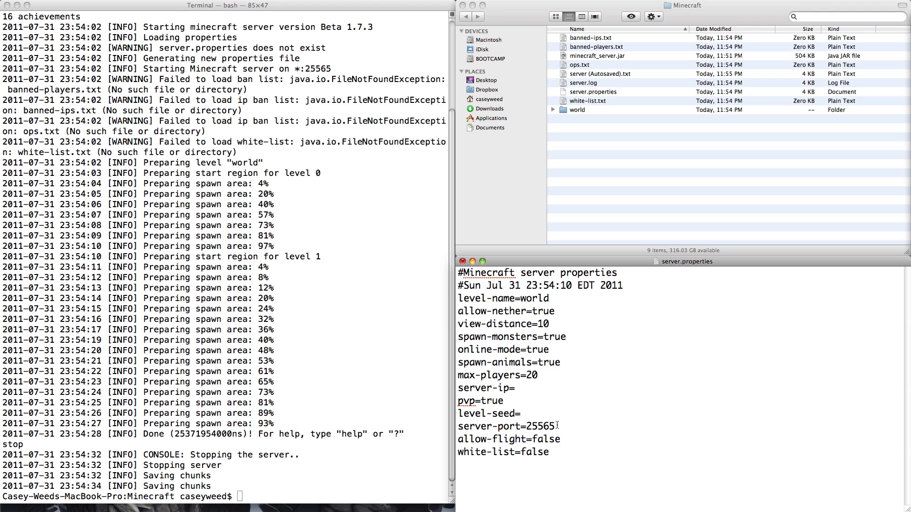
pyautogui.click(522, 413)
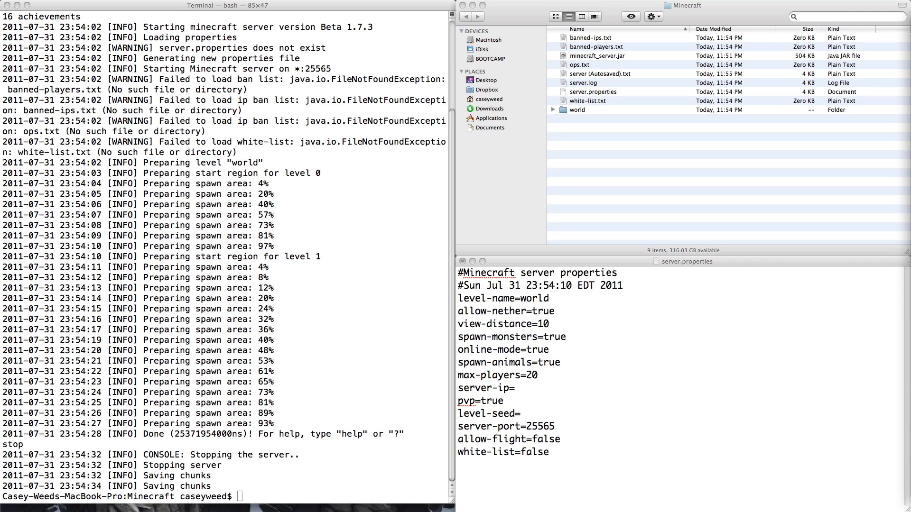
pyautogui.click(559, 439)
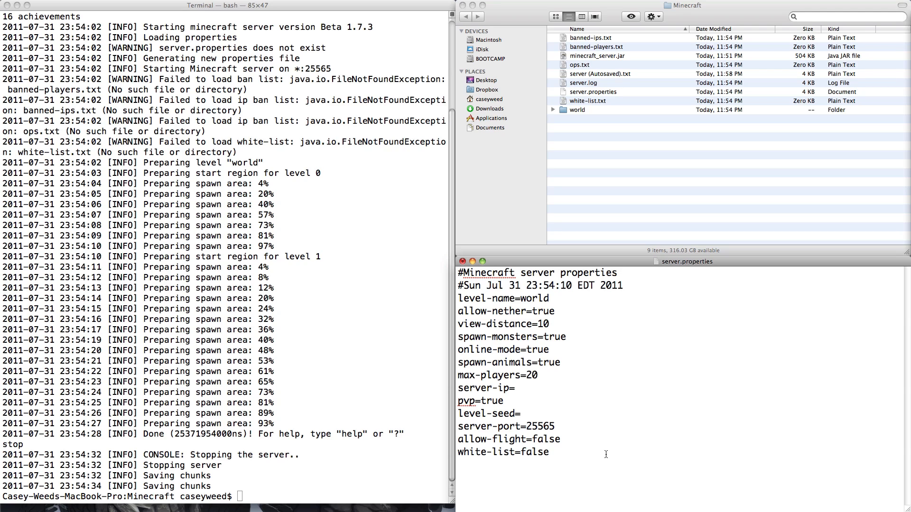
# Type the names haxorkn and guy1 into white-list.txt, then close it without saving
pyautogui.click(588, 100)
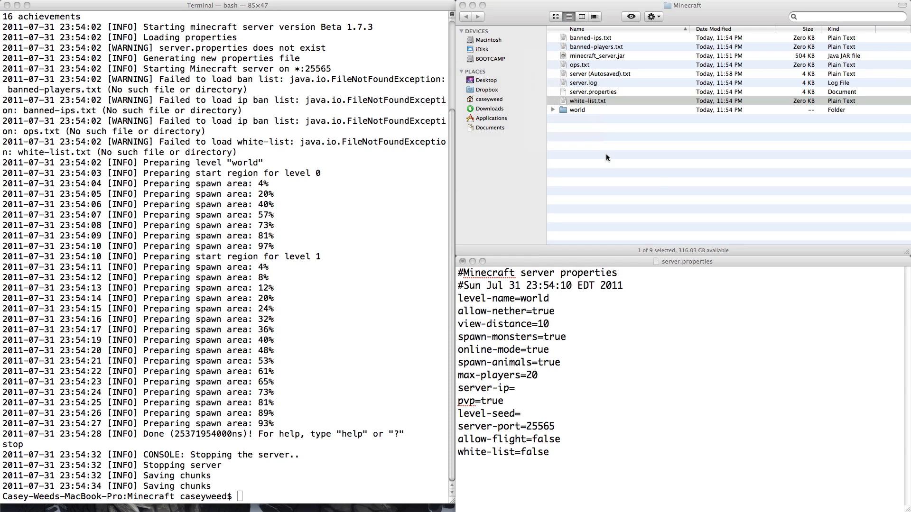
pyautogui.doubleClick(587, 100)
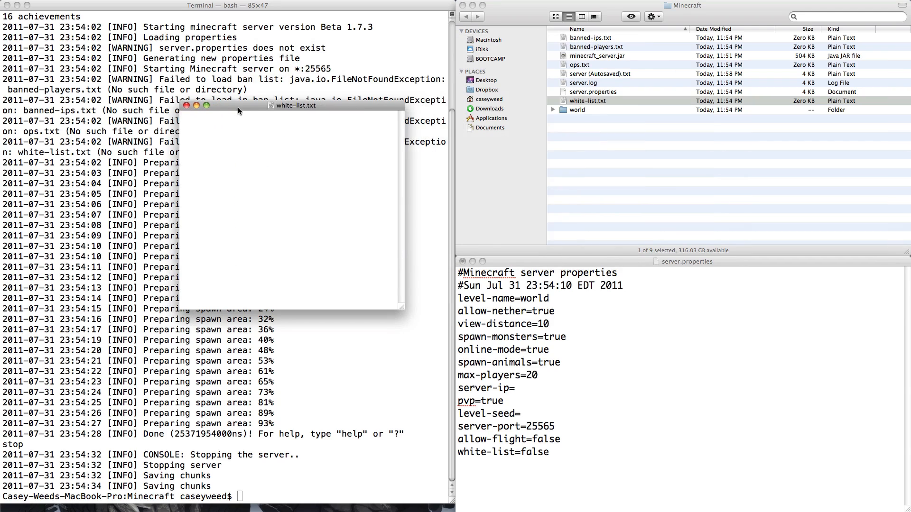
pyautogui.write('haxorknight')
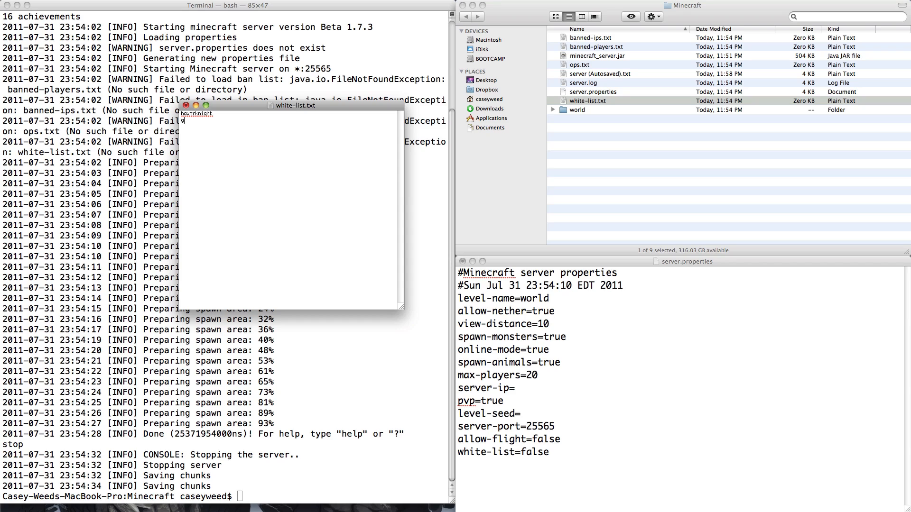
pyautogui.write('guy1')
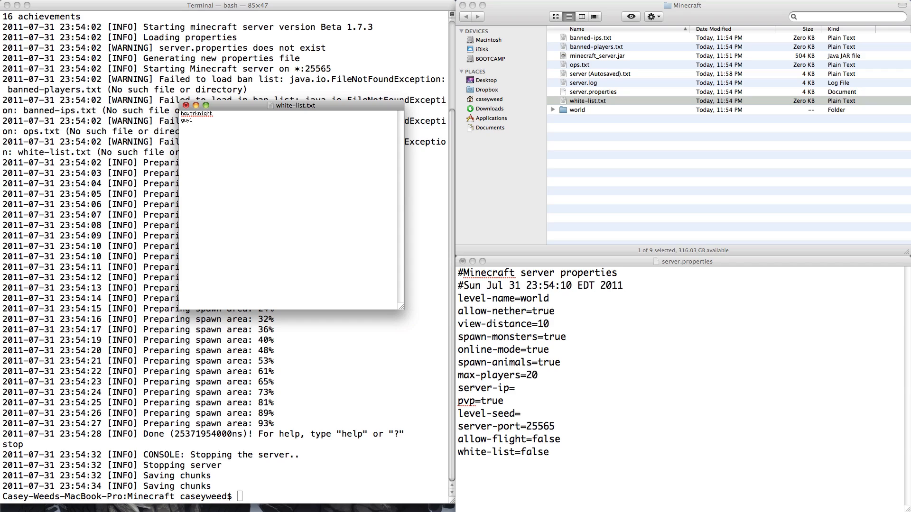
pyautogui.click(186, 105)
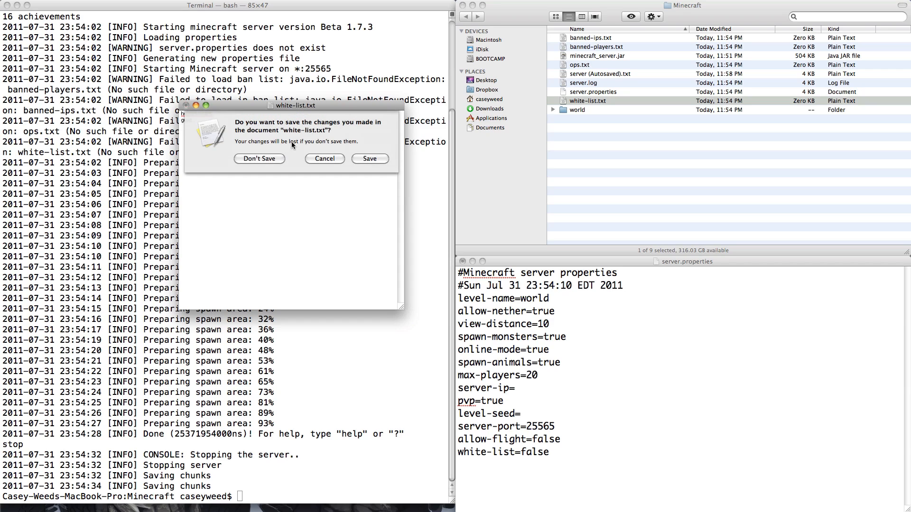
pyautogui.click(259, 158)
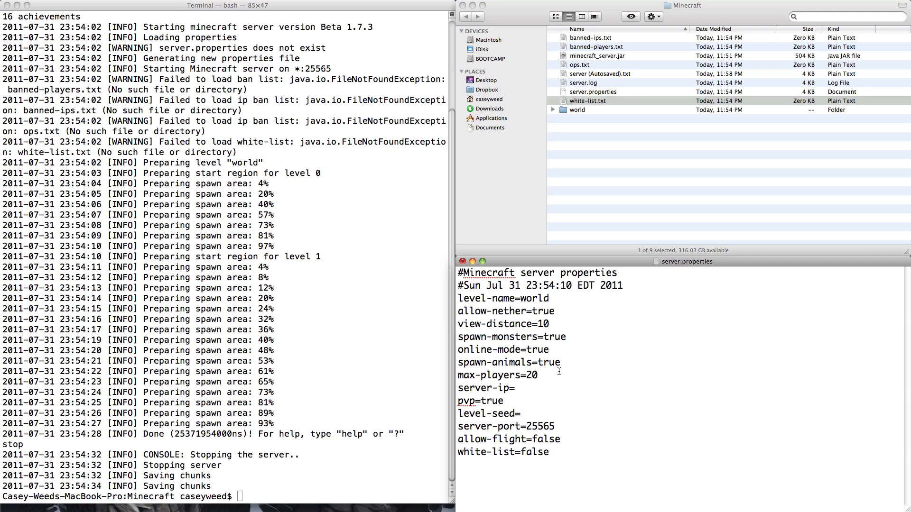
pyautogui.moveTo(472, 290)
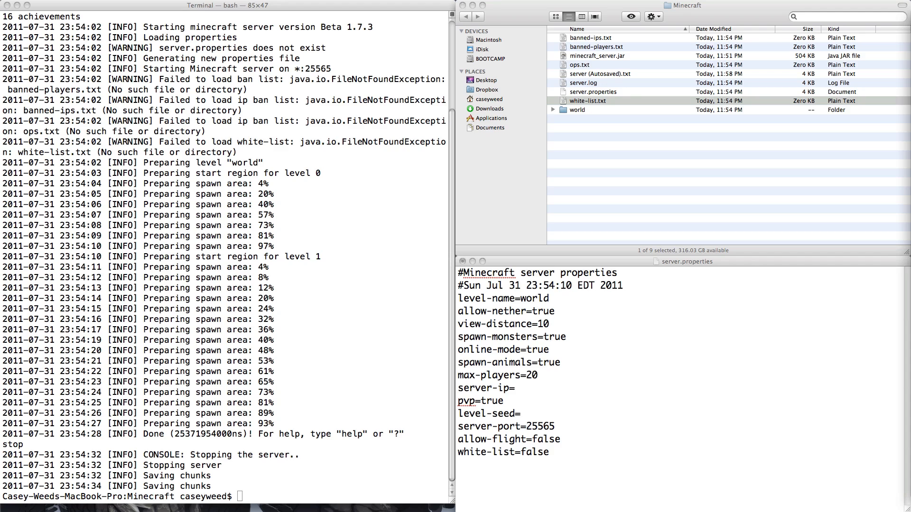
pyautogui.moveTo(638, 343)
pyautogui.write('java -Xmx1024M -Xms1024M -jar minecraft_server.jar nogui')
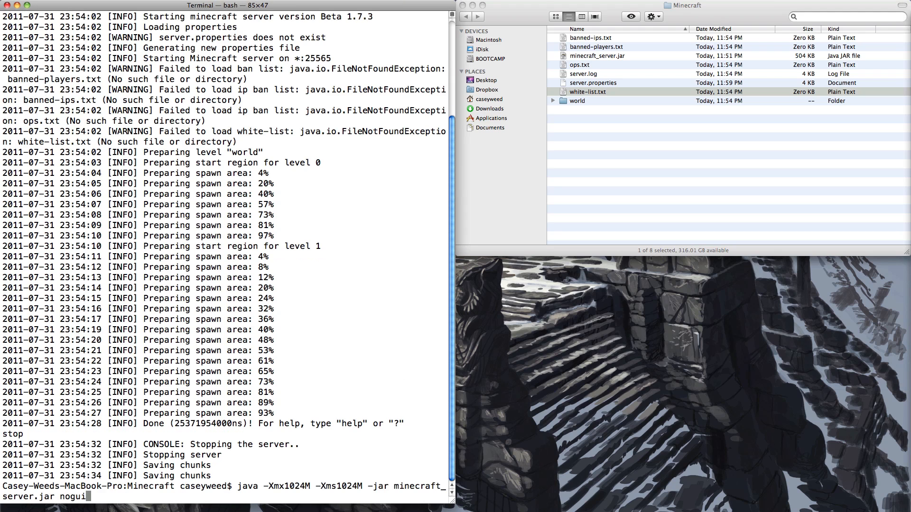
# Relaunch the server with nogui and start typing a server address beginning 10
pyautogui.press('Return')
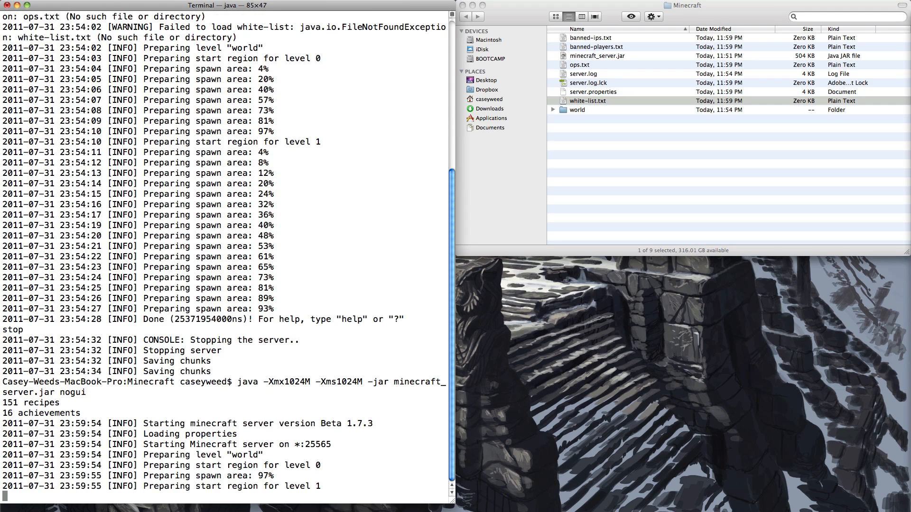
pyautogui.scroll(-3)
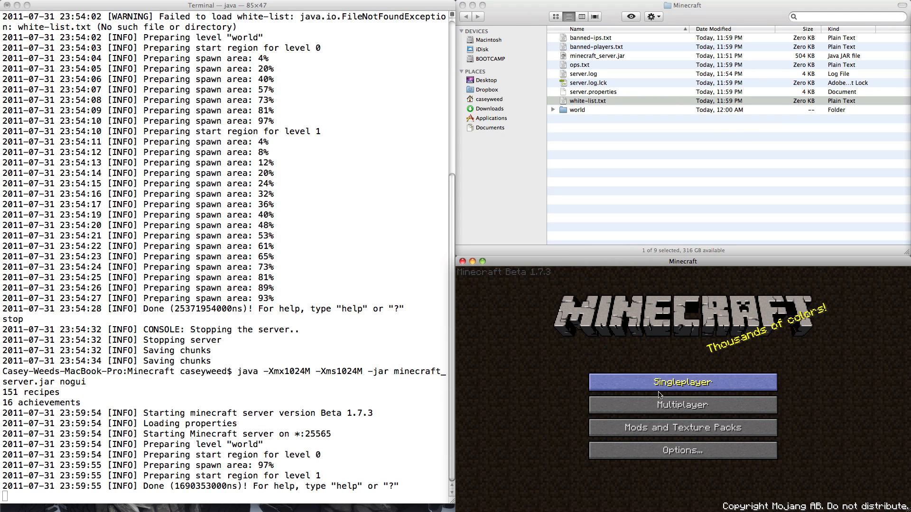
pyautogui.click(682, 404)
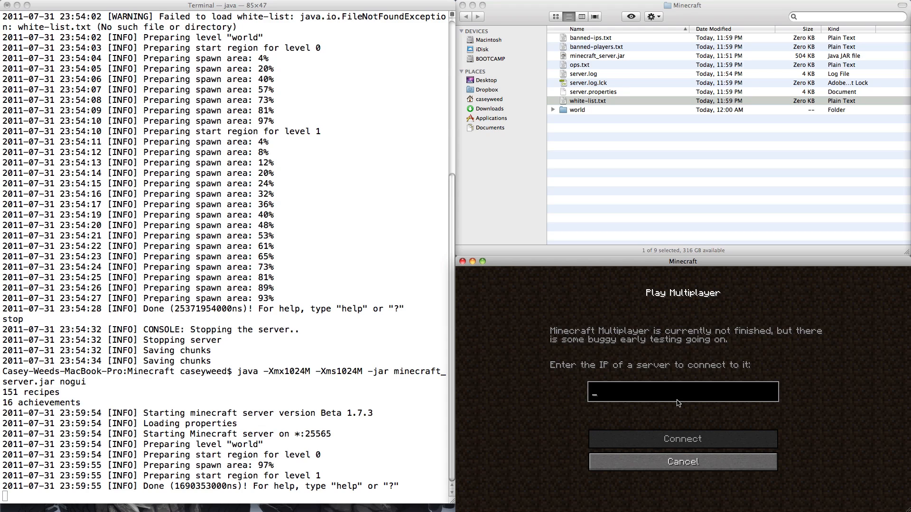
pyautogui.write('10.')
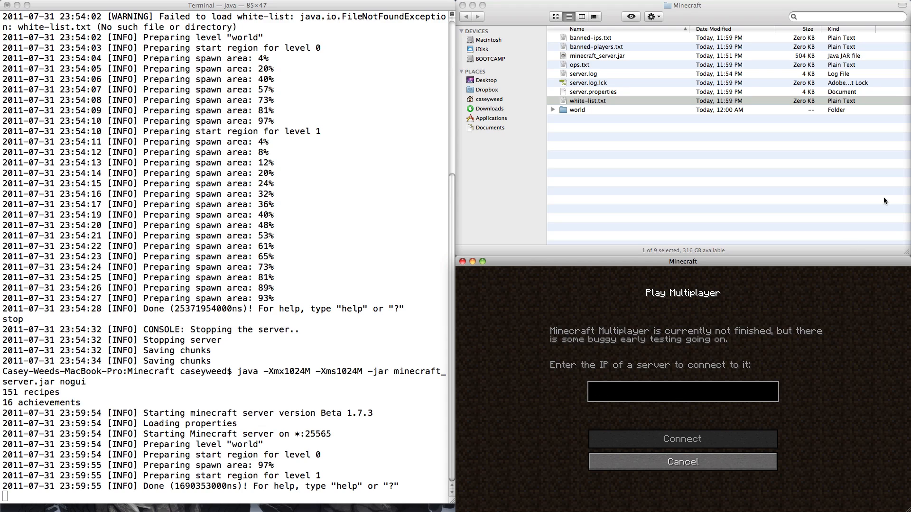
# Check the local IP in Network settings and enter 10.0.1. as the server address
pyautogui.click(682, 391)
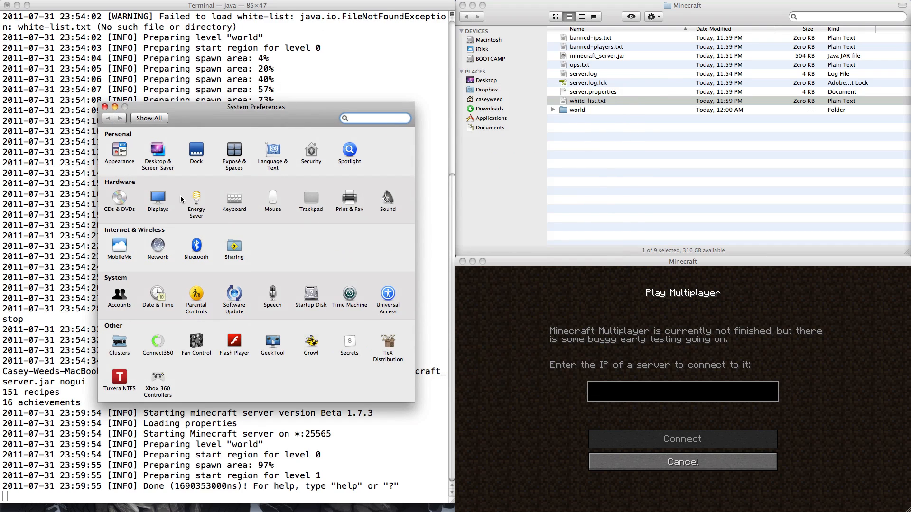
pyautogui.click(157, 247)
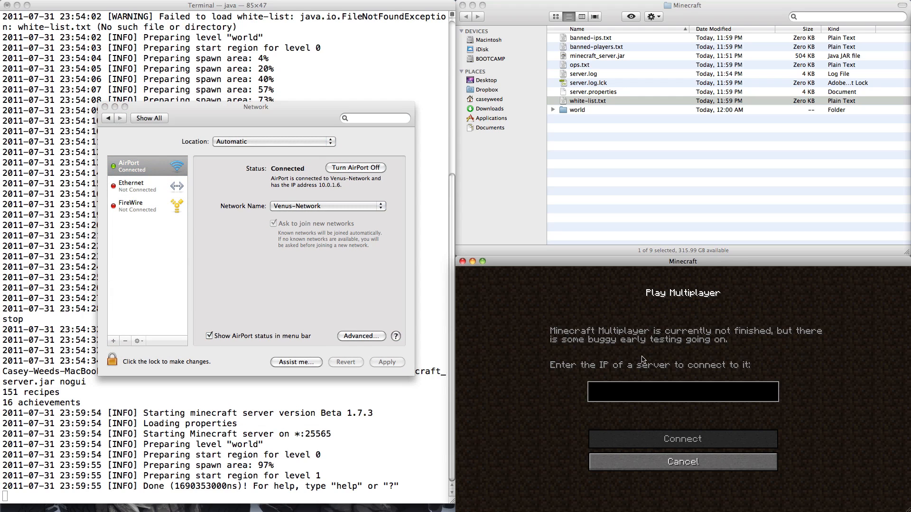
pyautogui.write('10.0.1.')
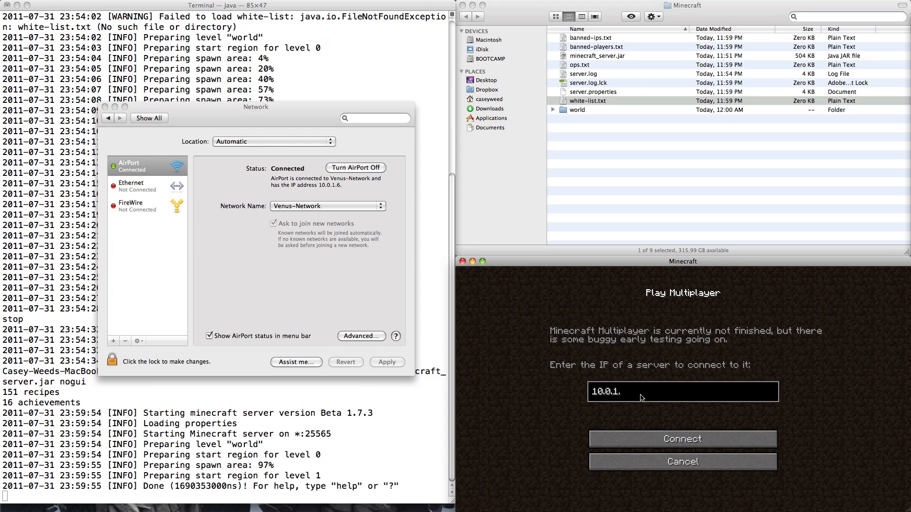
pyautogui.click(682, 438)
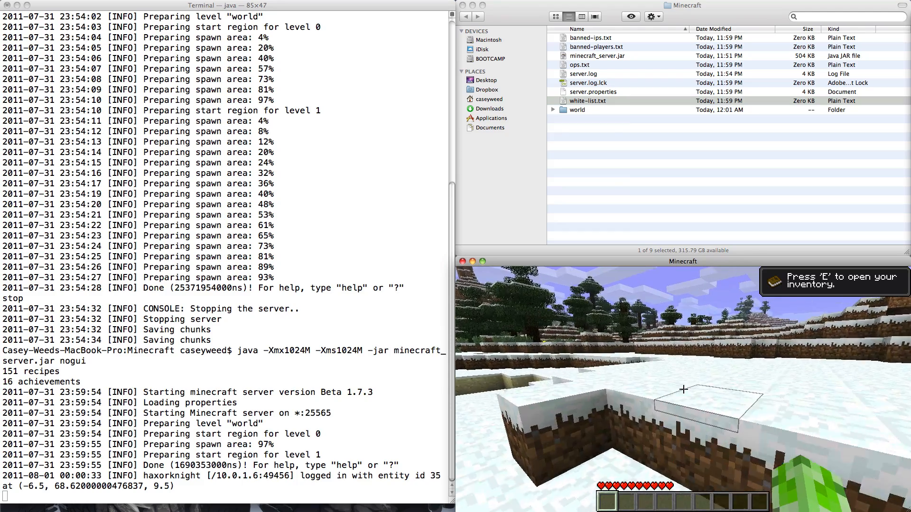
pyautogui.moveTo(683, 389)
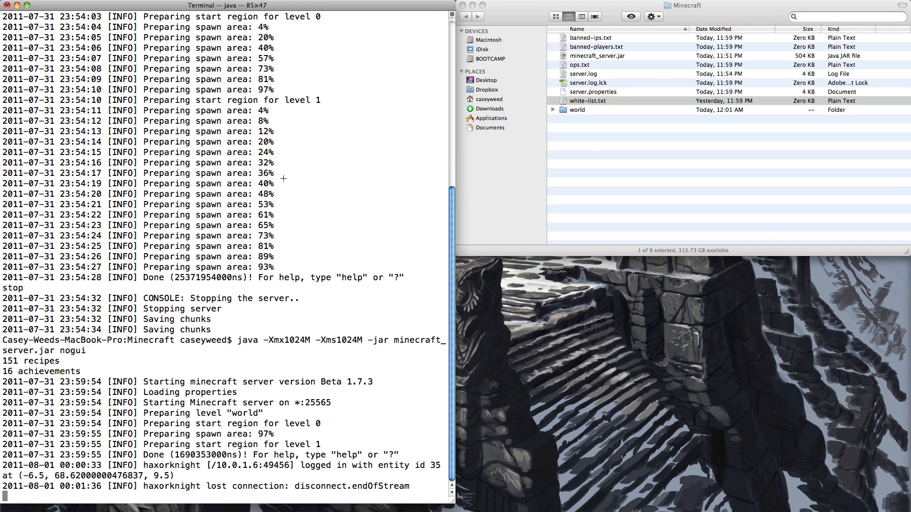
pyautogui.moveTo(594, 66)
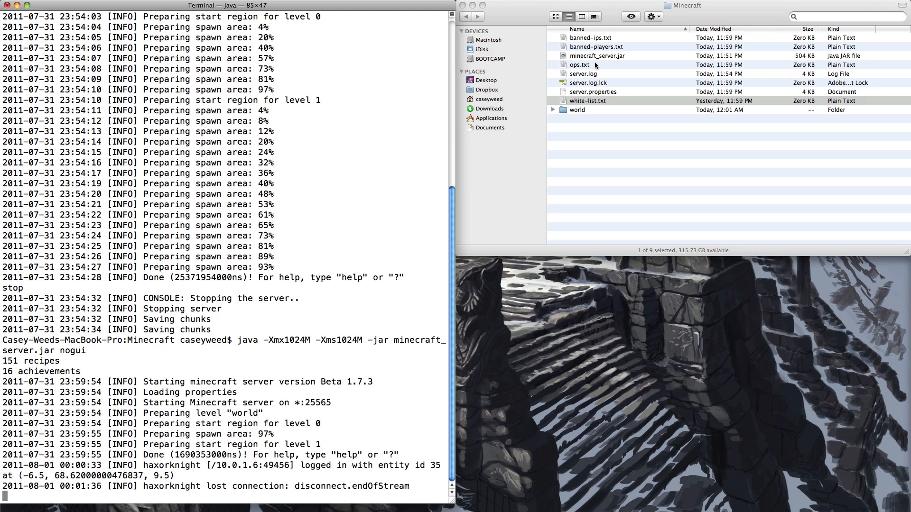
# Open ops.txt, close it unsaved, then enter op Haxor in the server console
pyautogui.click(580, 64)
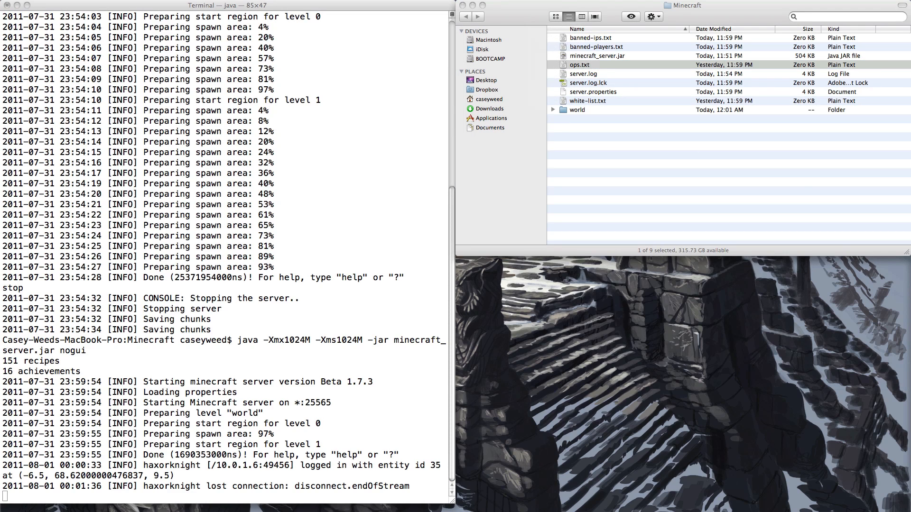
pyautogui.doubleClick(579, 65)
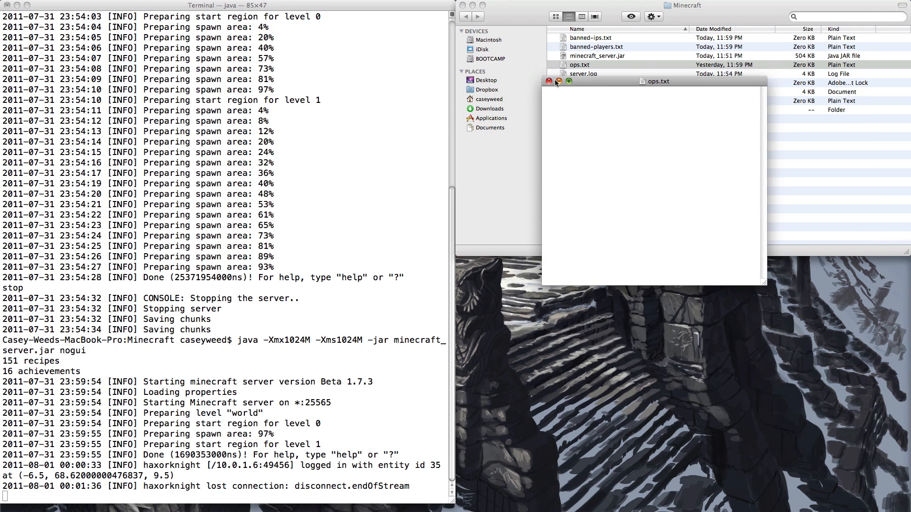
pyautogui.click(548, 81)
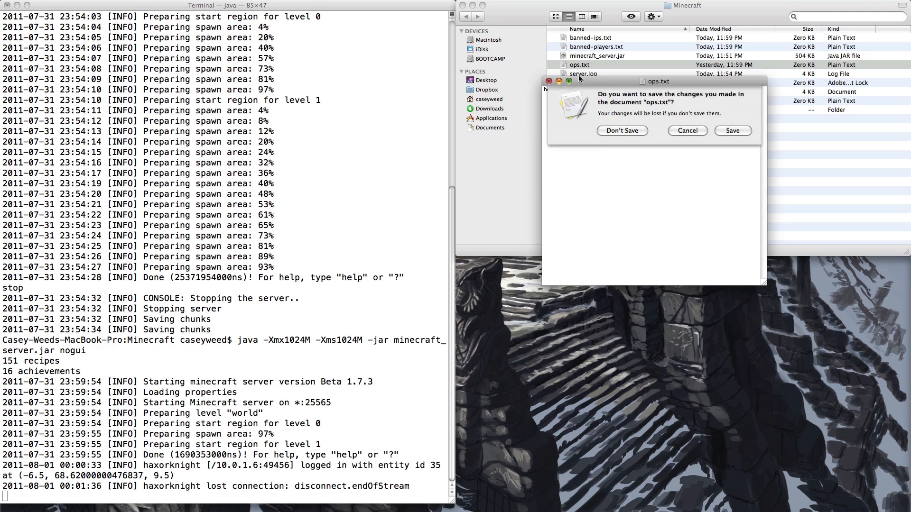
pyautogui.click(622, 130)
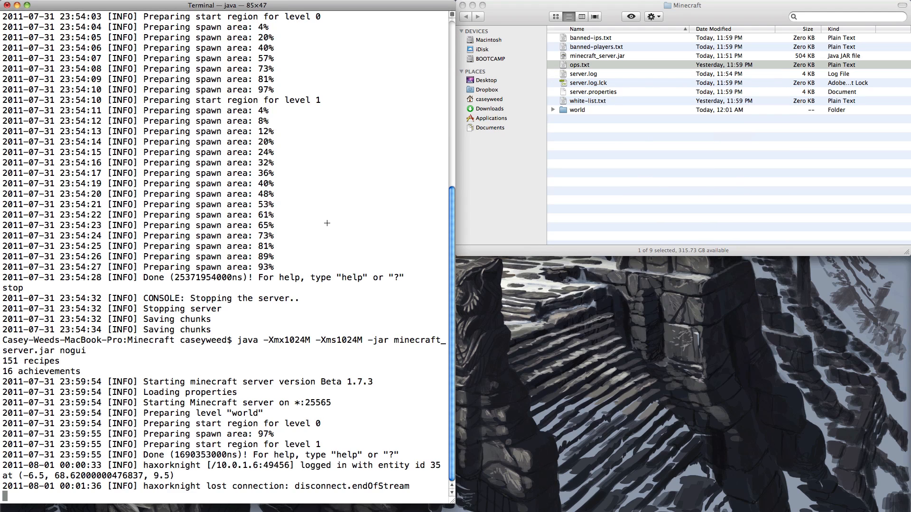
pyautogui.write('op Haxorknight')
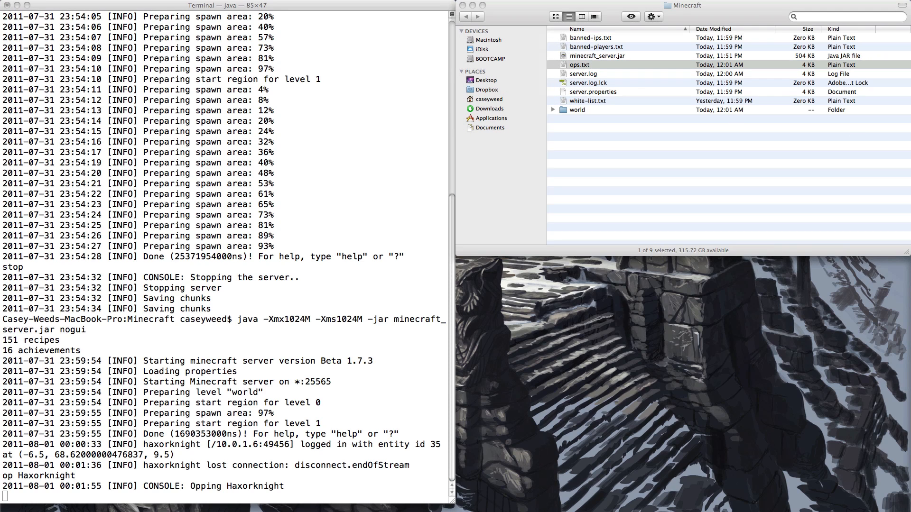
pyautogui.moveTo(762, 173)
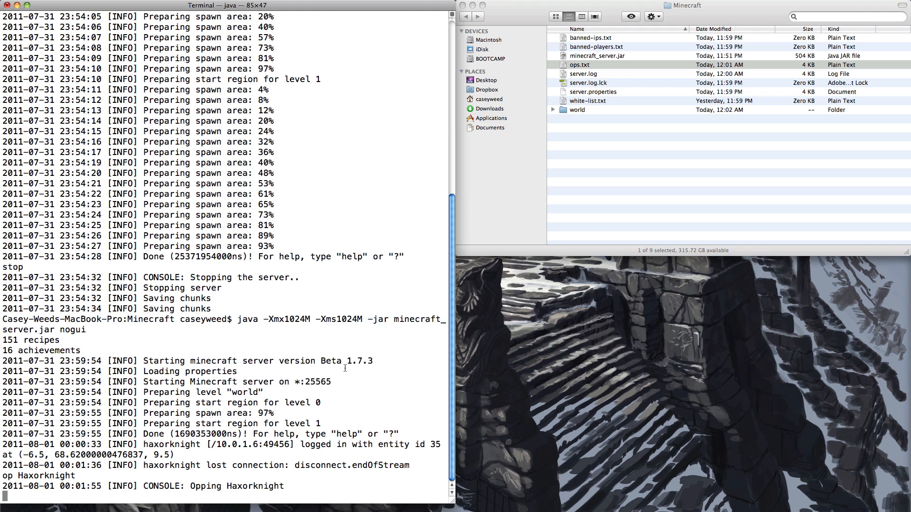
# Enter /help in the server console, which is reported as unknown
pyautogui.write('/help')
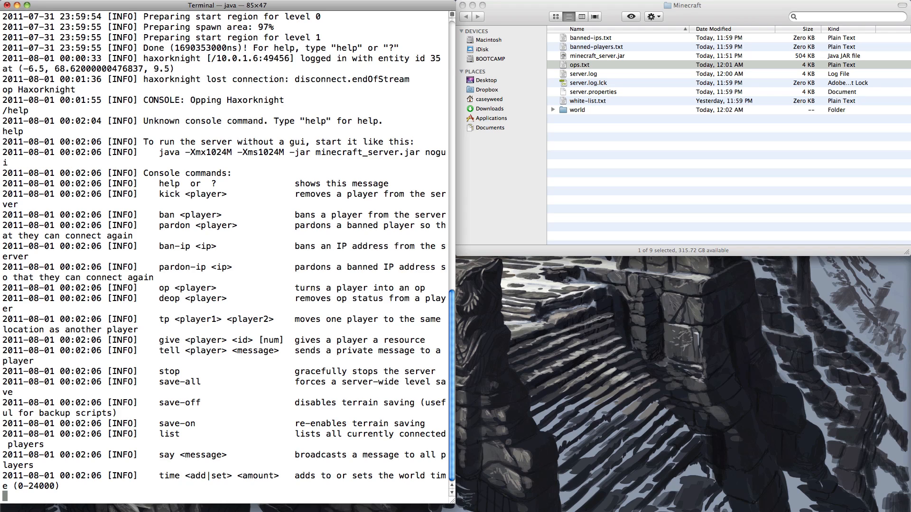
pyautogui.moveTo(222, 352)
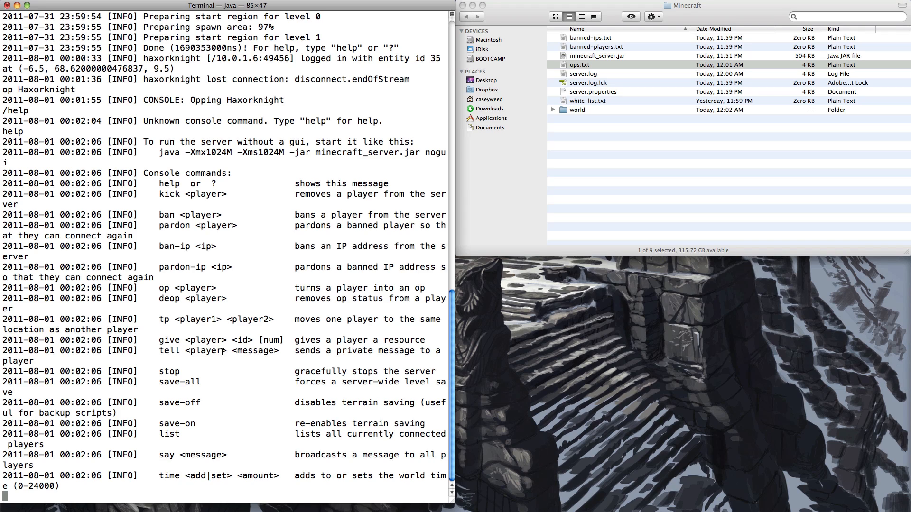
pyautogui.moveTo(261, 351)
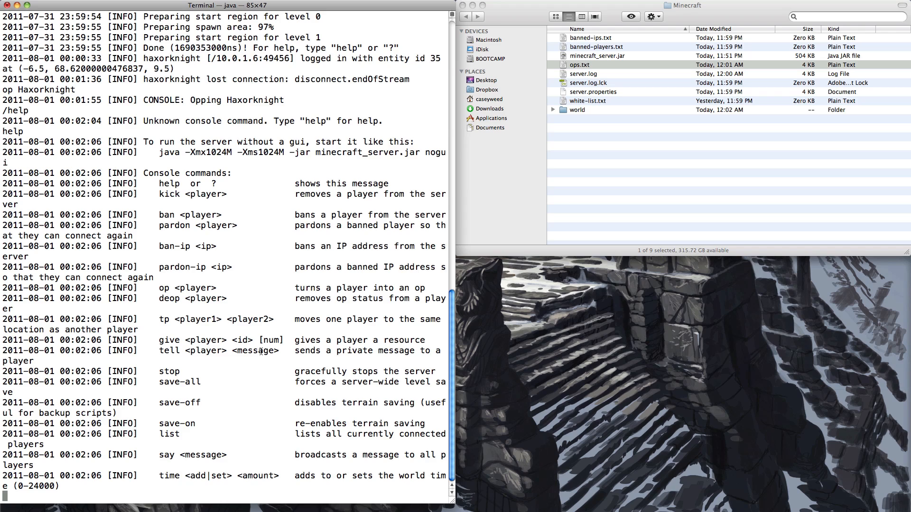
pyautogui.moveTo(220, 359)
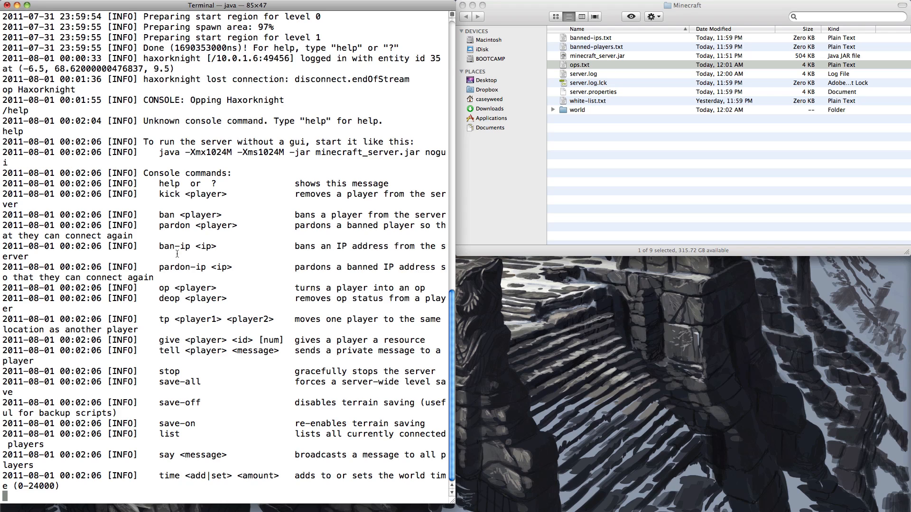
pyautogui.moveTo(316, 307)
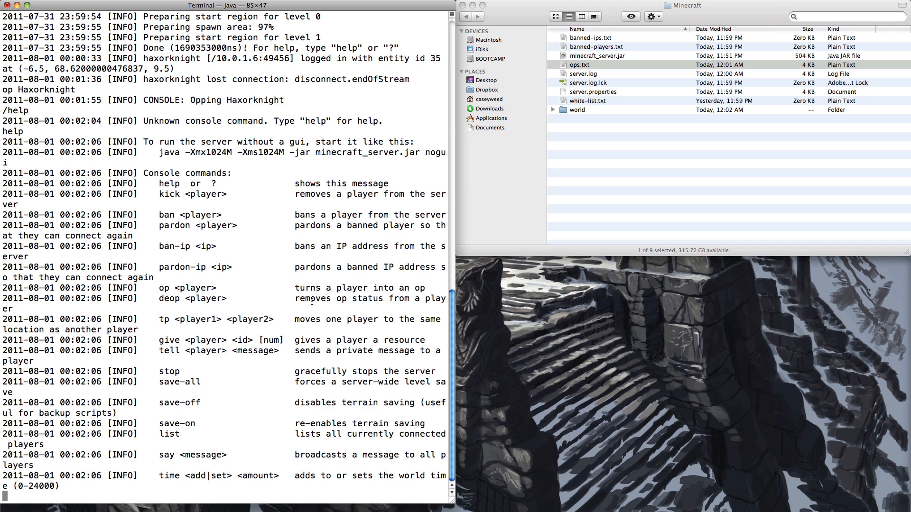
pyautogui.moveTo(203, 214)
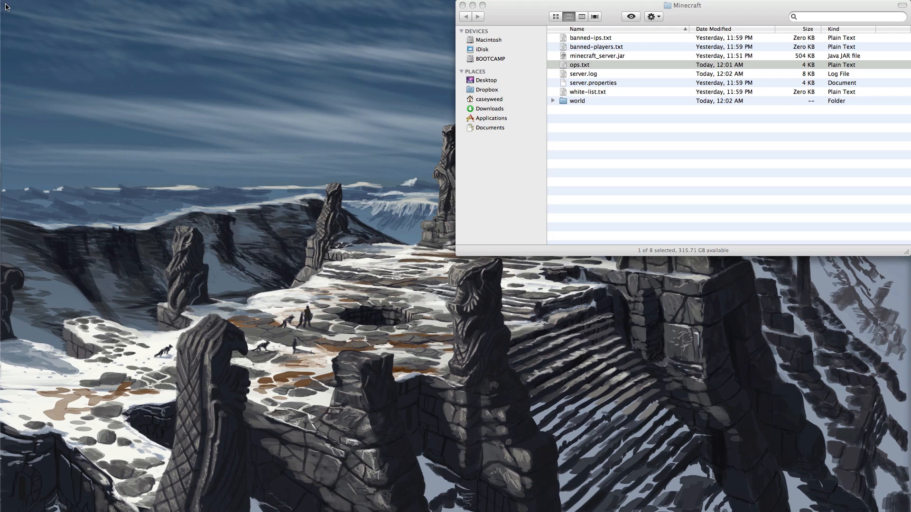
pyautogui.moveTo(17, 21)
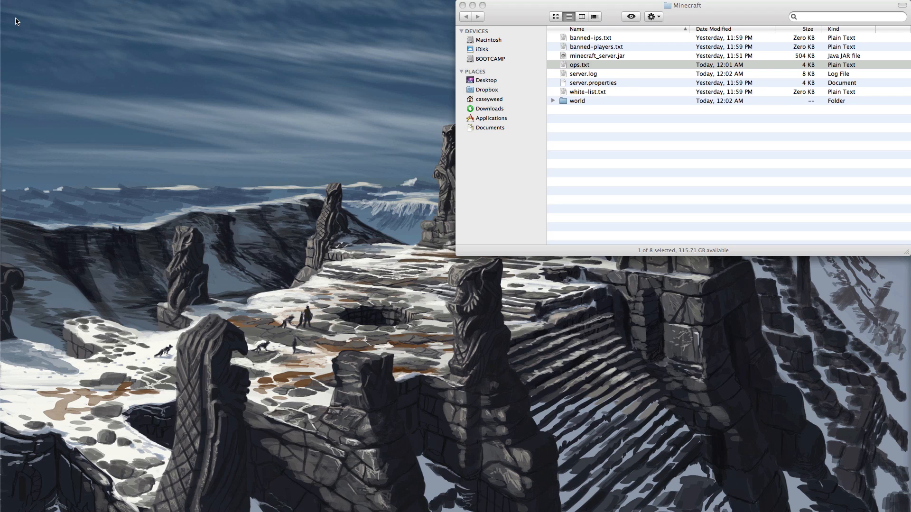
pyautogui.moveTo(24, 23)
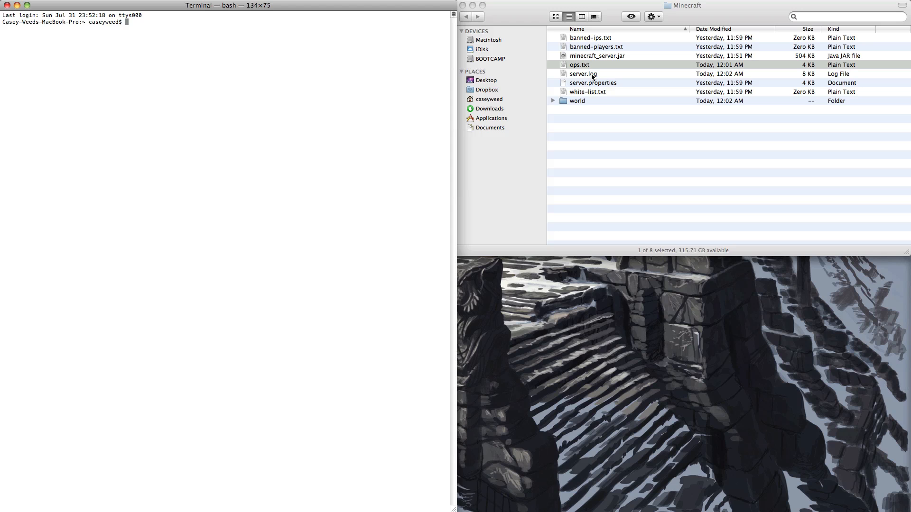
# In a new Terminal, cd to Desktop/Minecraft, launch the 1024M nogui server, then stop it
pyautogui.click(226, 5)
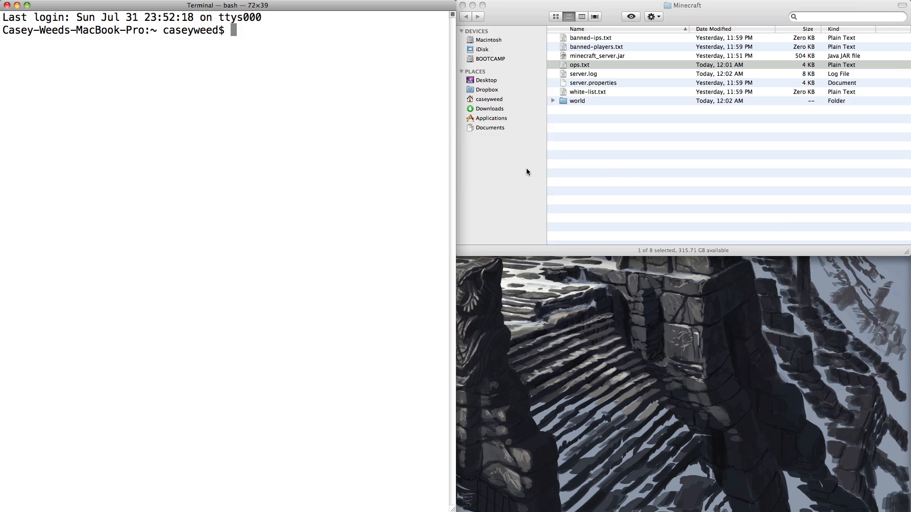
pyautogui.write('cd')
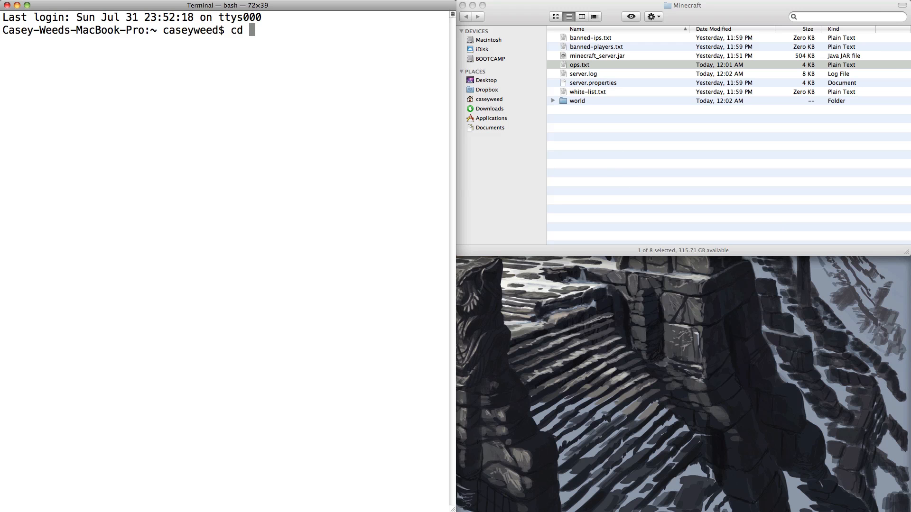
pyautogui.write('Desktop/Minecraft/')
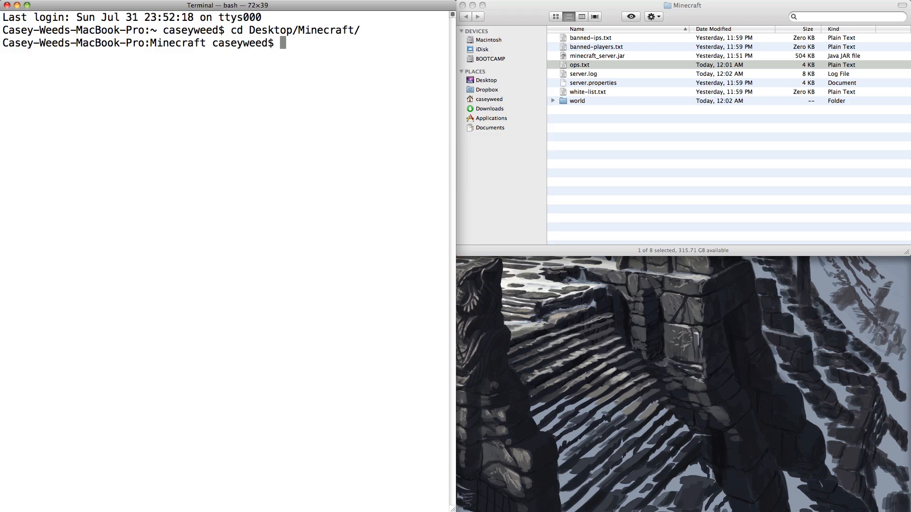
pyautogui.write('java -Xmx1024M -Xms1024M -jar minecraft_server.jar nogui')
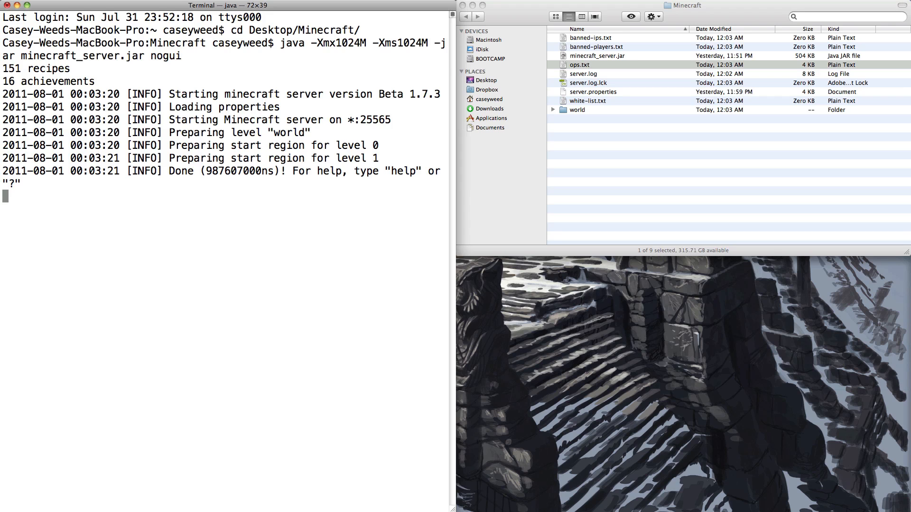
pyautogui.write('stop')
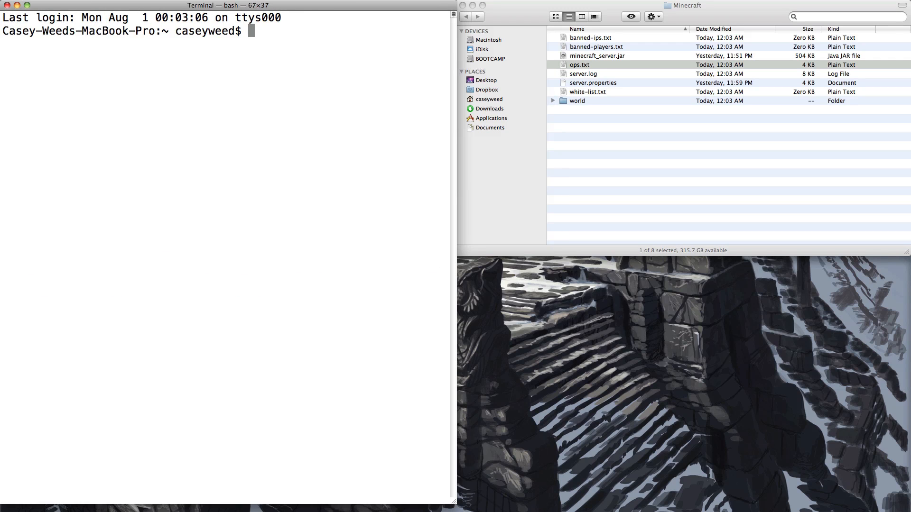
# Run the 1024M java server command, cd into the Minecraft folder, then stop the server
pyautogui.write('java -Xmx1024M -Xms1024M -jar minecraft_server.jar nogui')
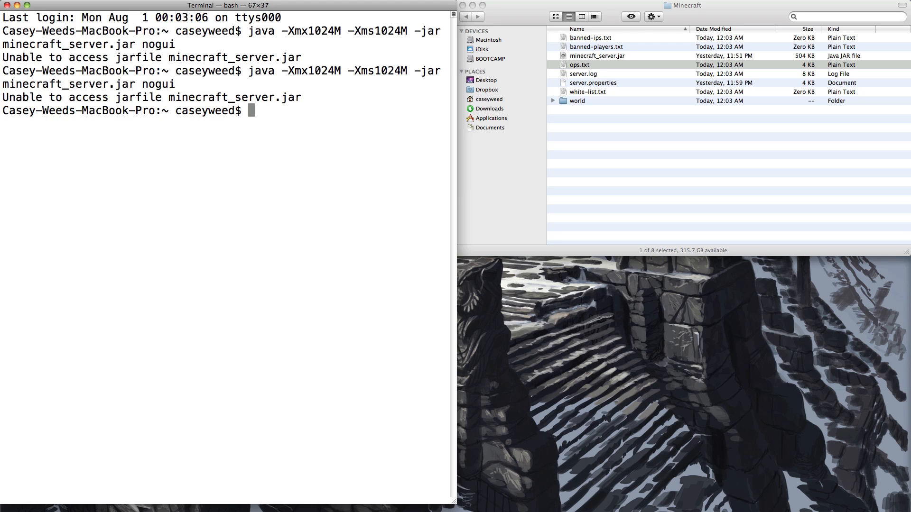
pyautogui.write('cd Desktop/Minecraft/')
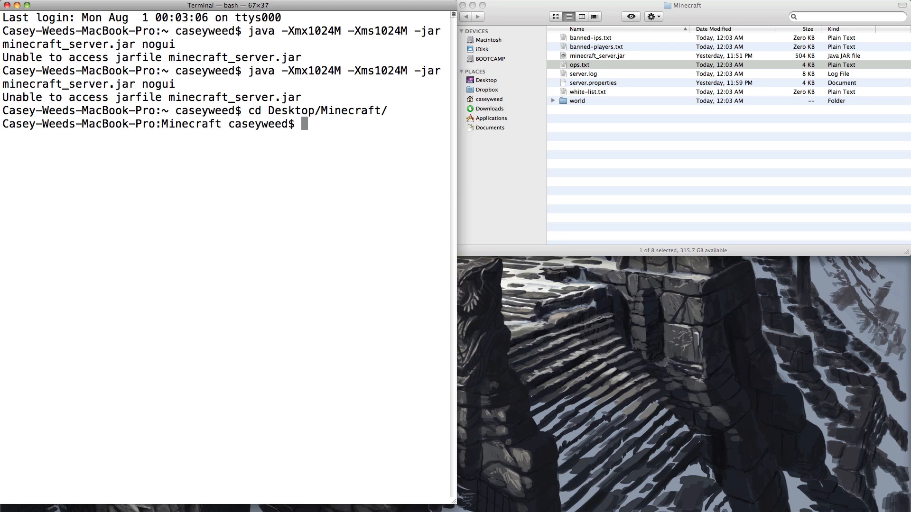
pyautogui.write('111')
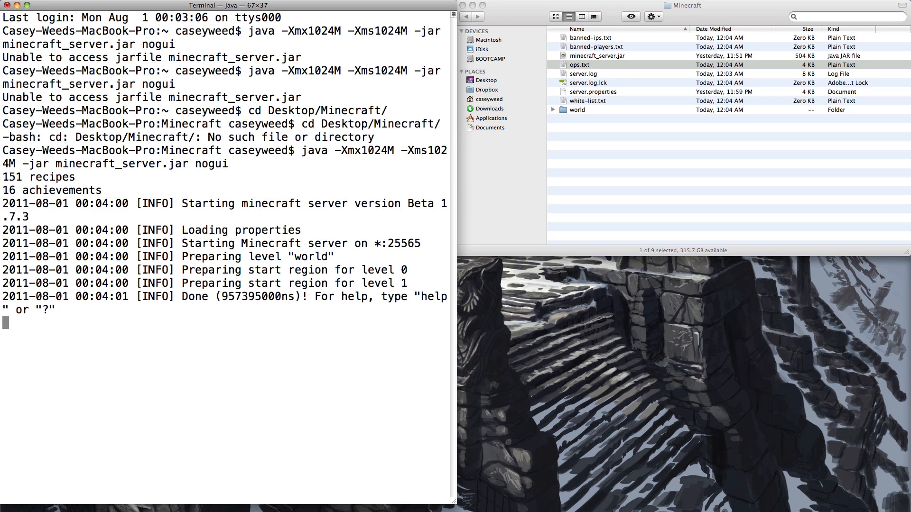
pyautogui.write('stop')
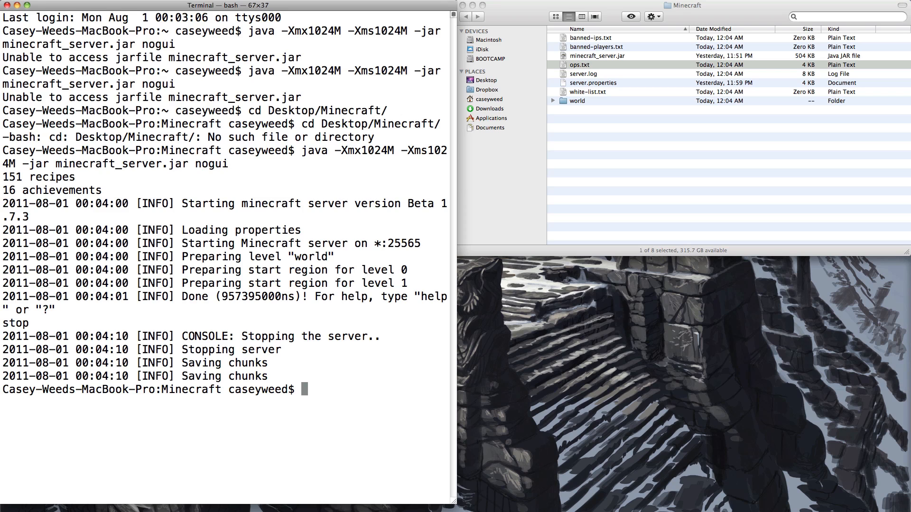
pyautogui.moveTo(528, 170)
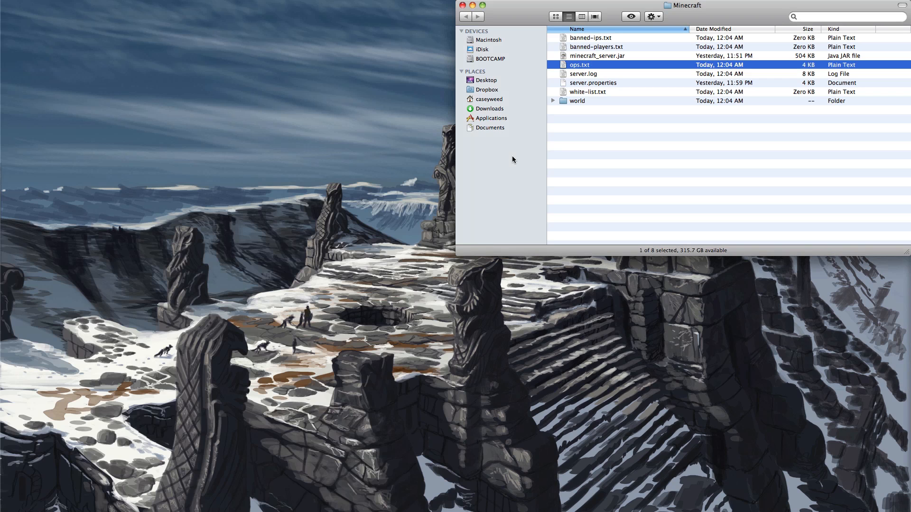
# Load icanhazip.com in Firefox, select the displayed public IP, and close the browser
pyautogui.click(602, 151)
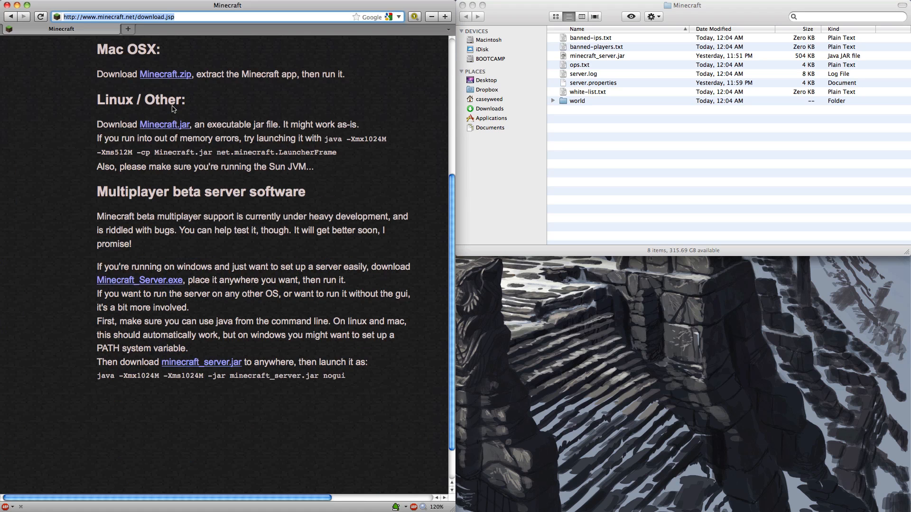
pyautogui.write('ican')
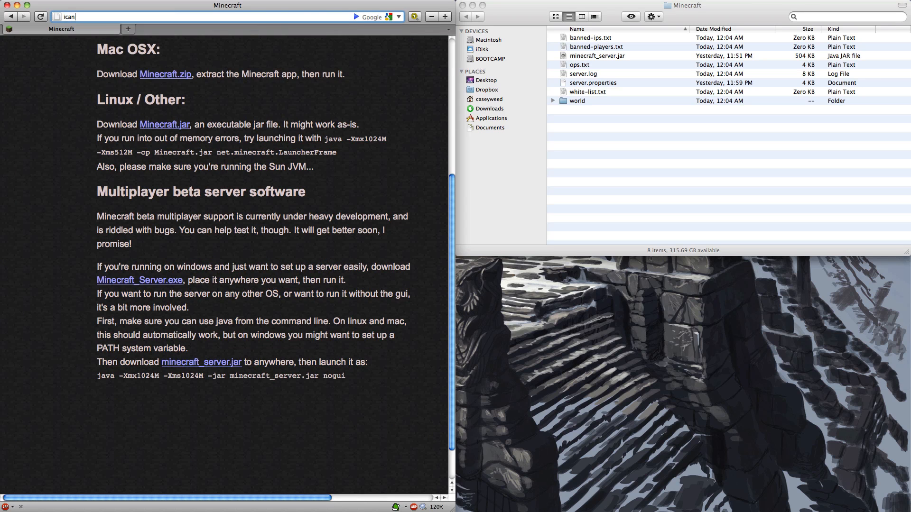
pyautogui.write('hazip.com/')
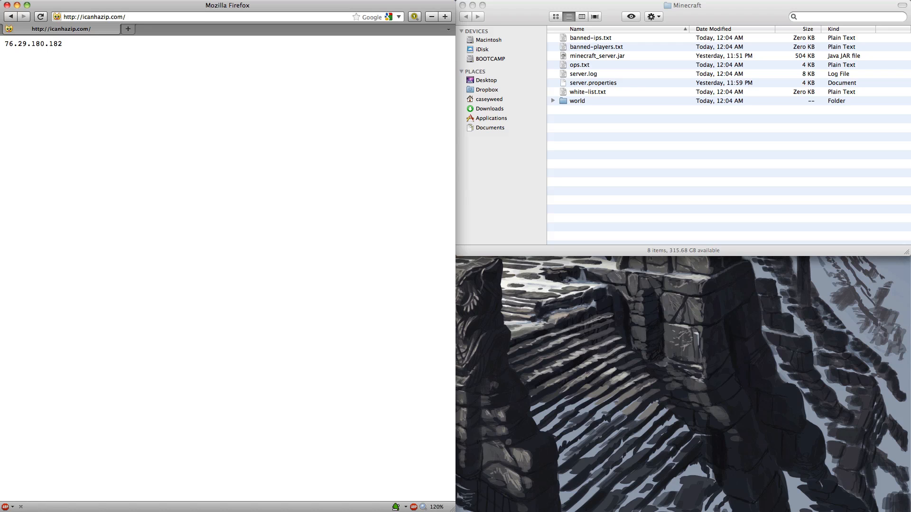
pyautogui.moveTo(65, 54)
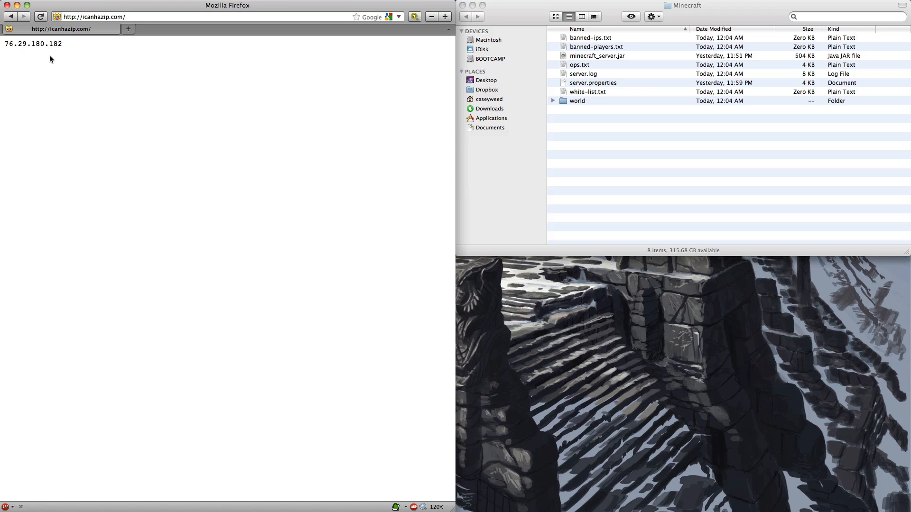
pyautogui.moveTo(51, 55)
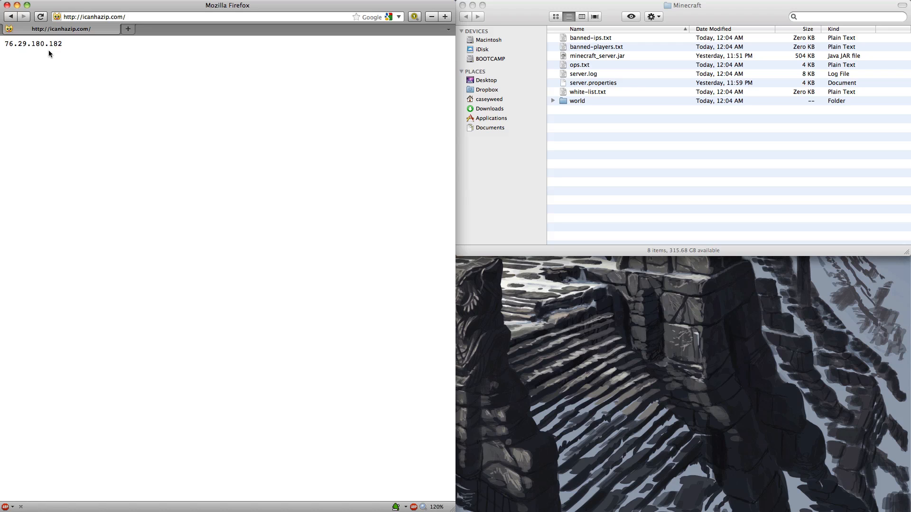
pyautogui.tripleClick(33, 44)
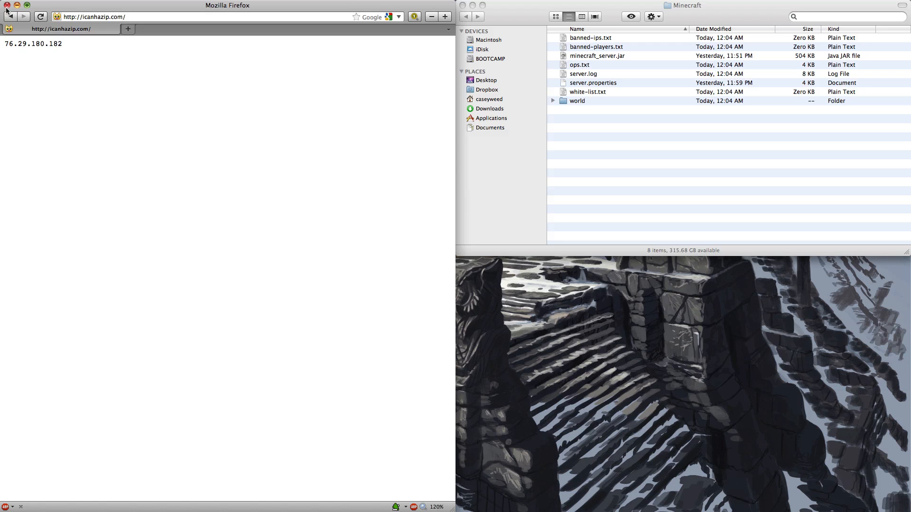
pyautogui.click(5, 5)
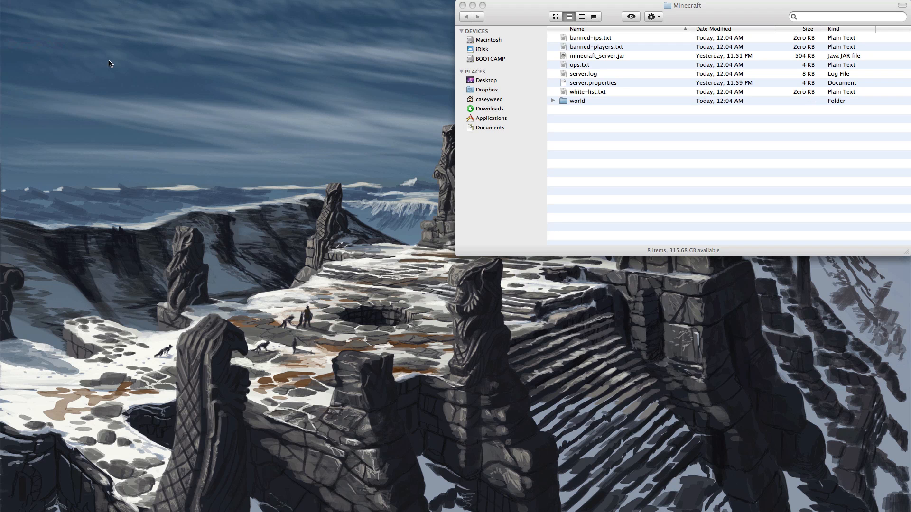